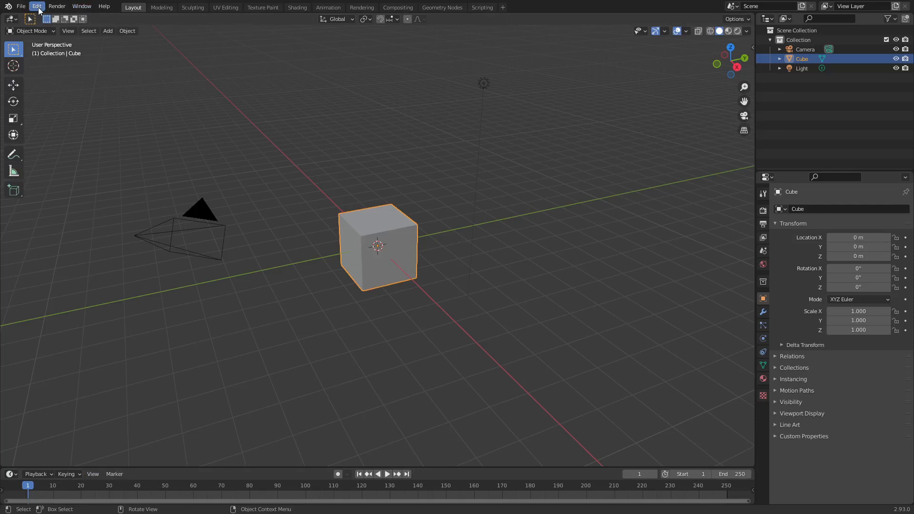
Open Blender's Preferences window from the Edit menu
left_click(36, 7)
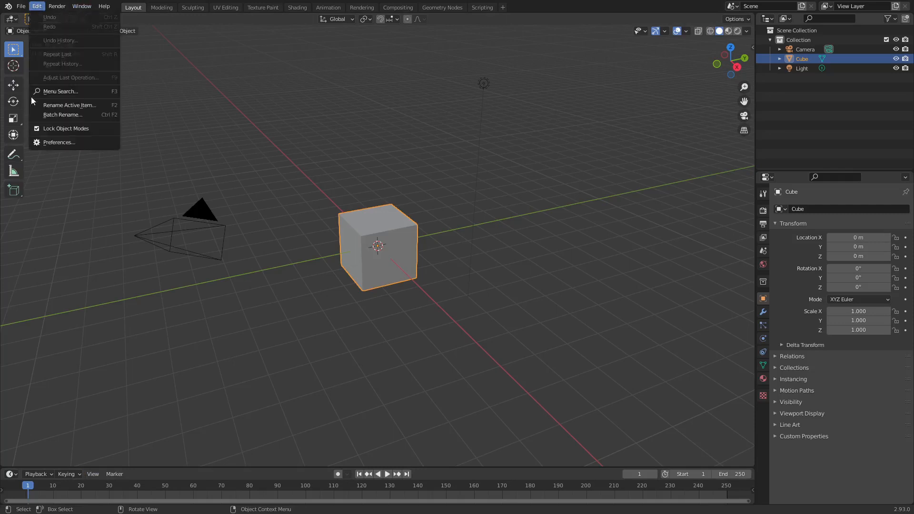
mouse_move(58, 142)
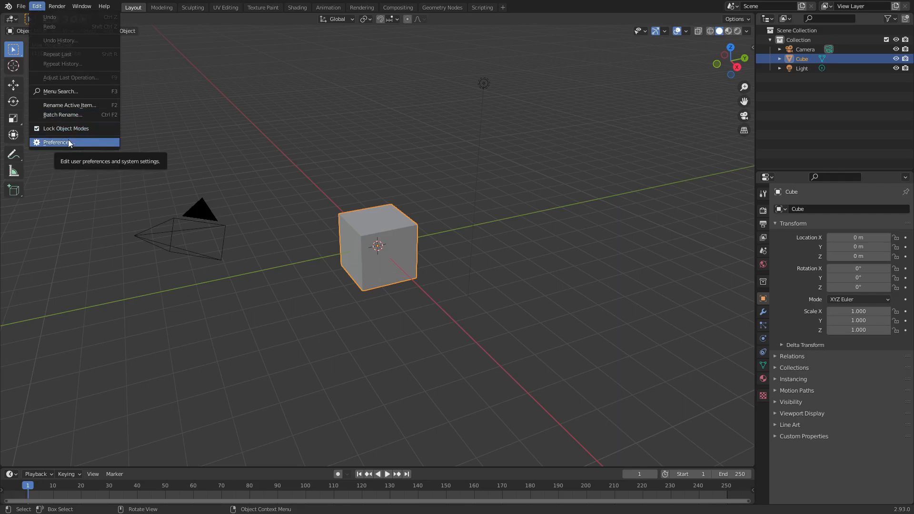
left_click(57, 141)
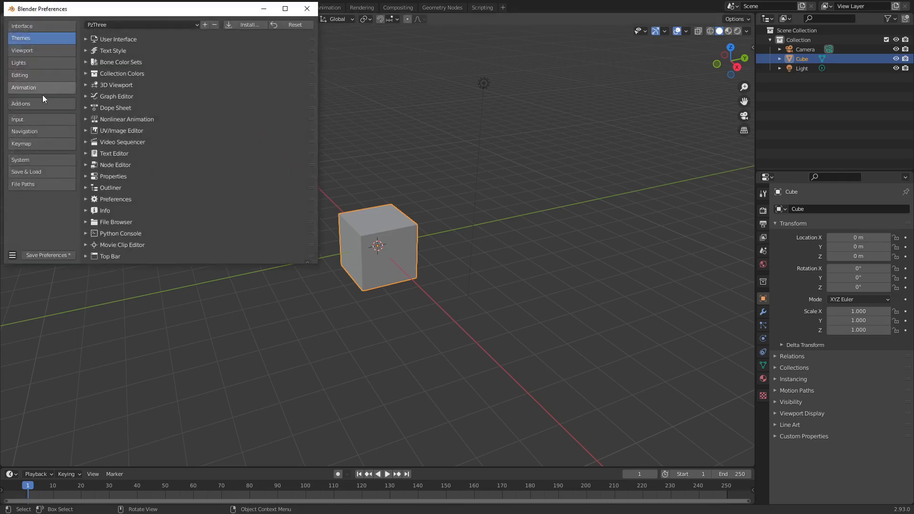
Filter the Add-ons list by 'mach' and expand the MACHIN3tools entry
left_click(21, 104)
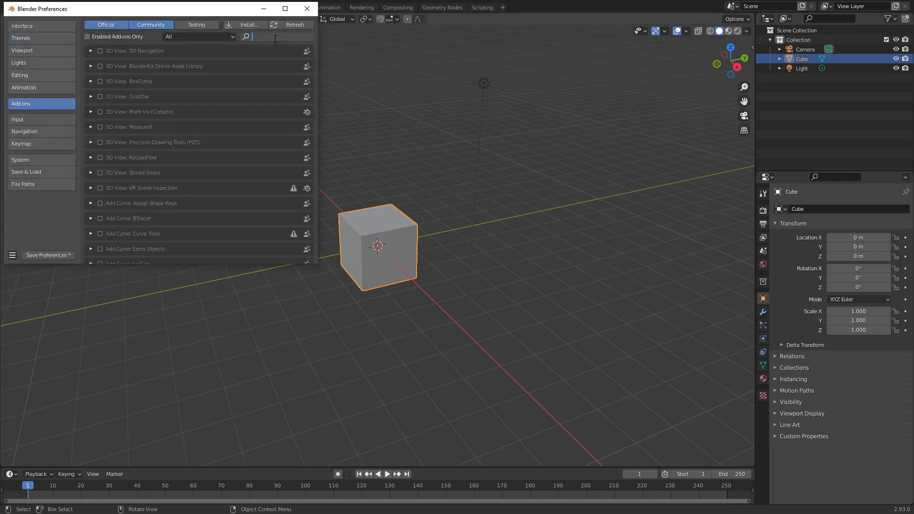
type("mach")
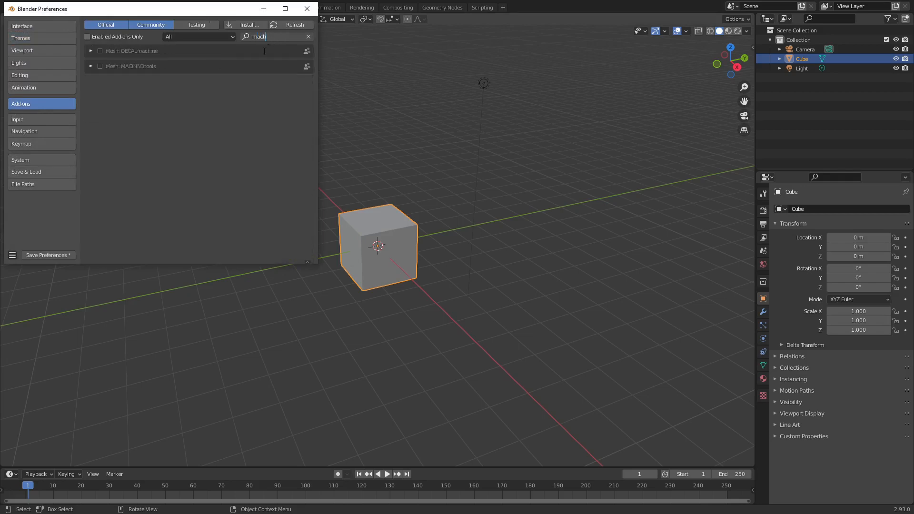
mouse_move(91, 70)
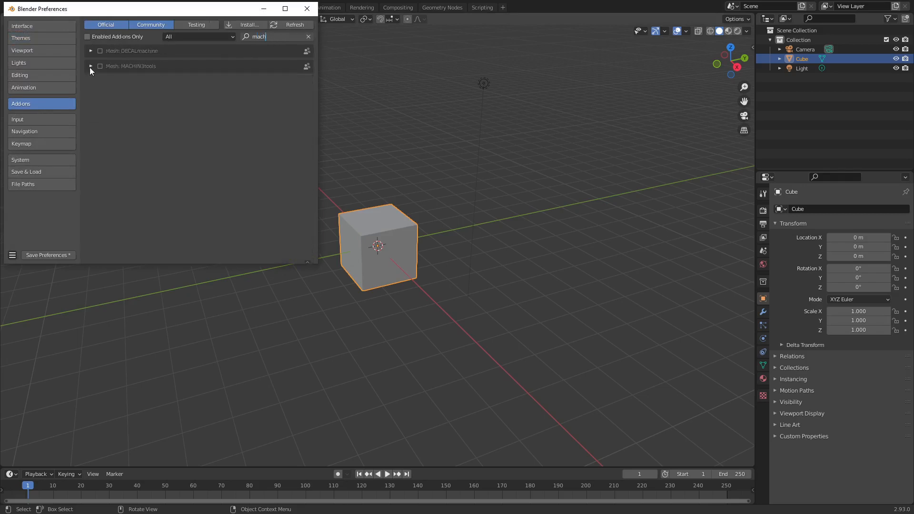
left_click(91, 66)
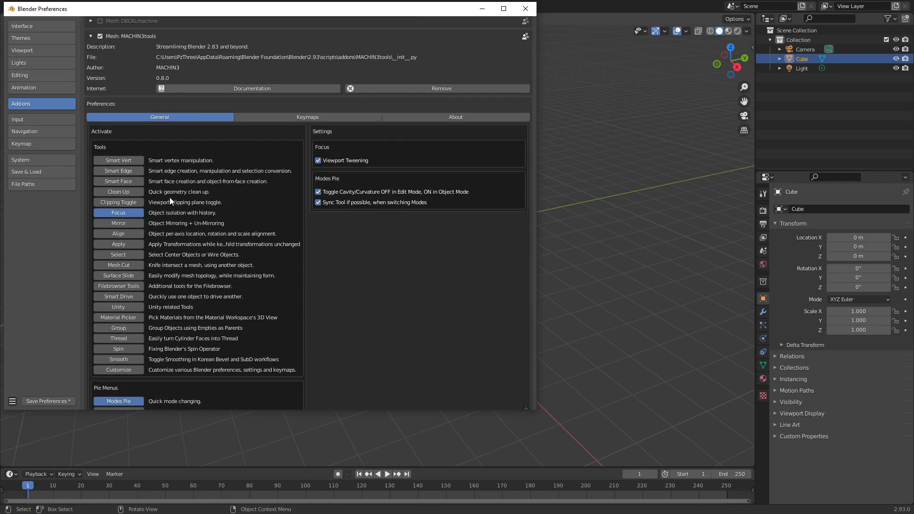
mouse_move(118, 170)
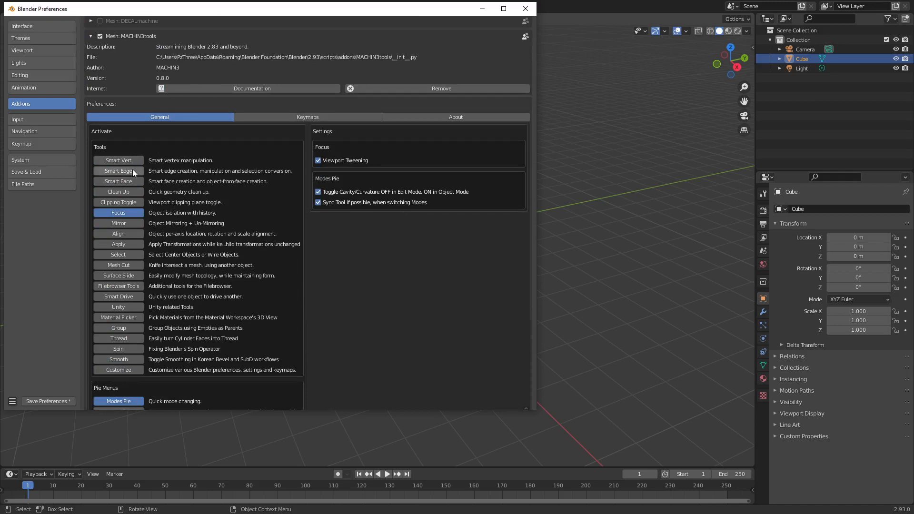
mouse_move(118, 191)
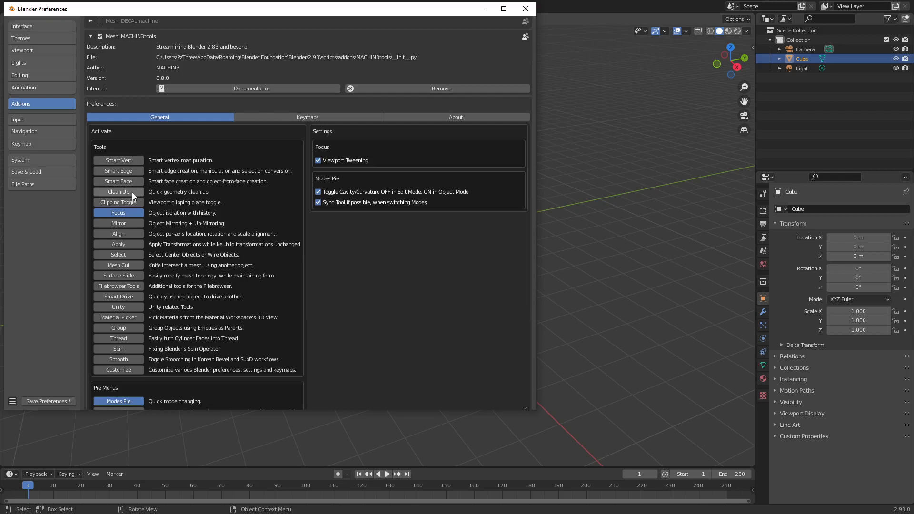
Activate the Clean Up, Smart Vert and Mirror tools in the MACHIN3tools General tab
left_click(118, 192)
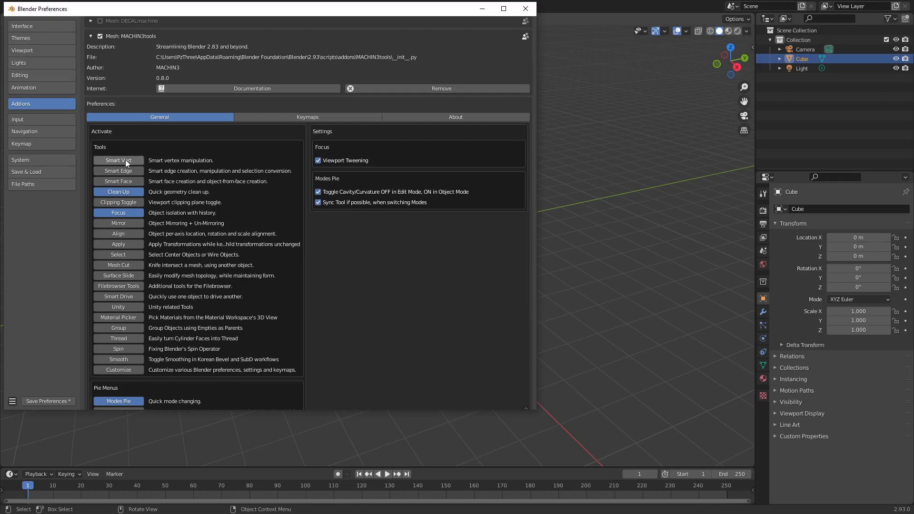
left_click(118, 160)
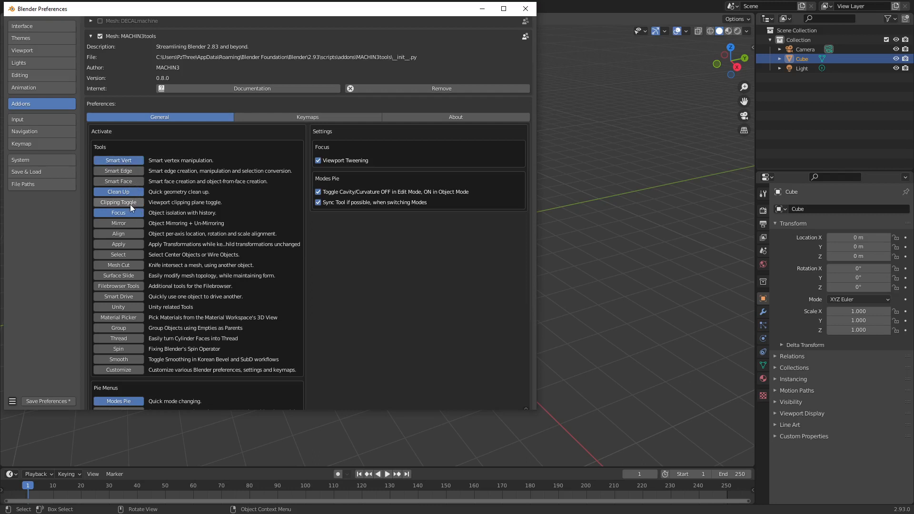
mouse_move(128, 227)
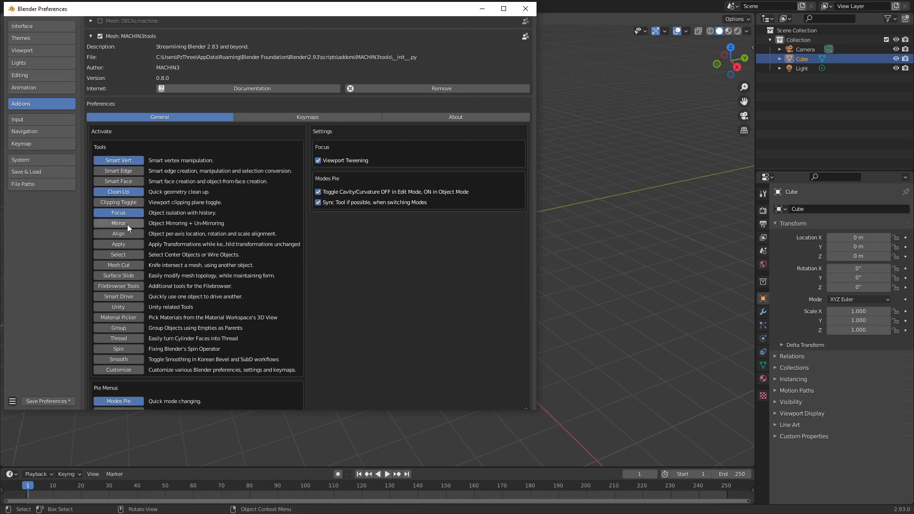
left_click(118, 223)
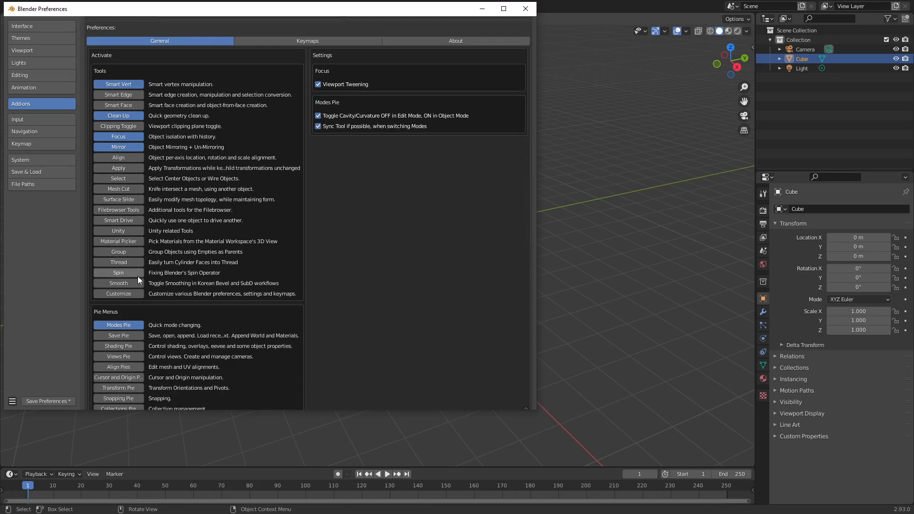
scroll("down", 3)
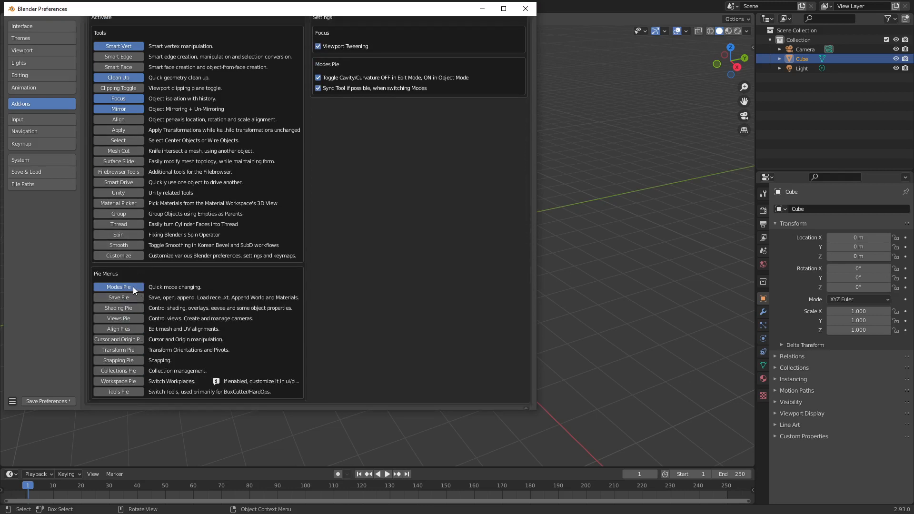
Turn off the Modes pie and turn on the Save, Cursor and Origin, and Snapping pies
left_click(118, 286)
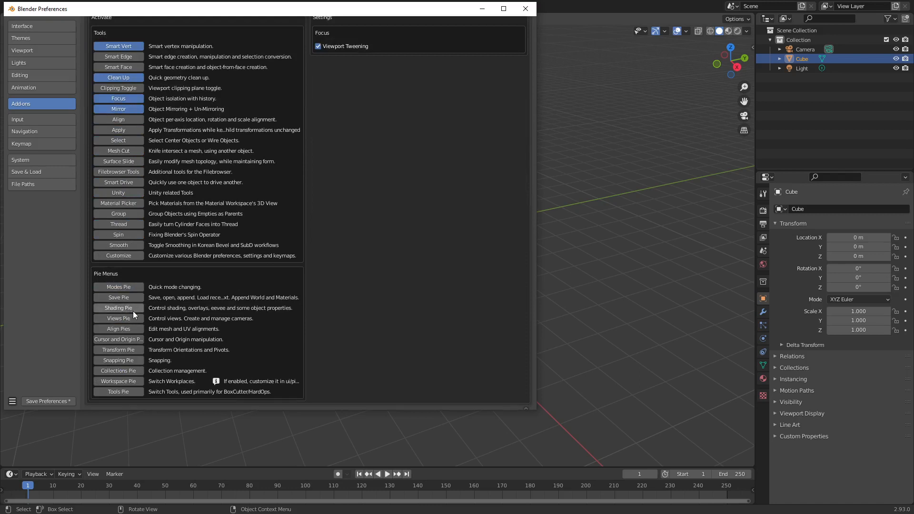
mouse_move(131, 309)
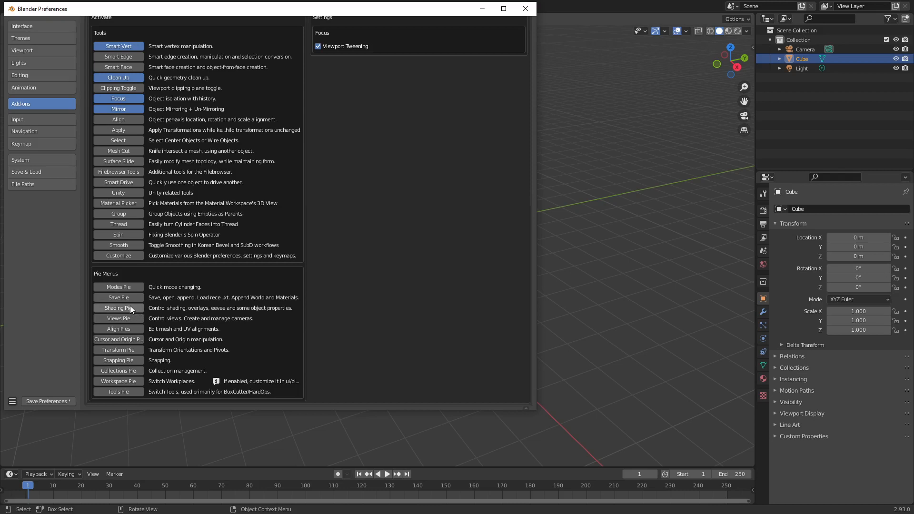
left_click(118, 297)
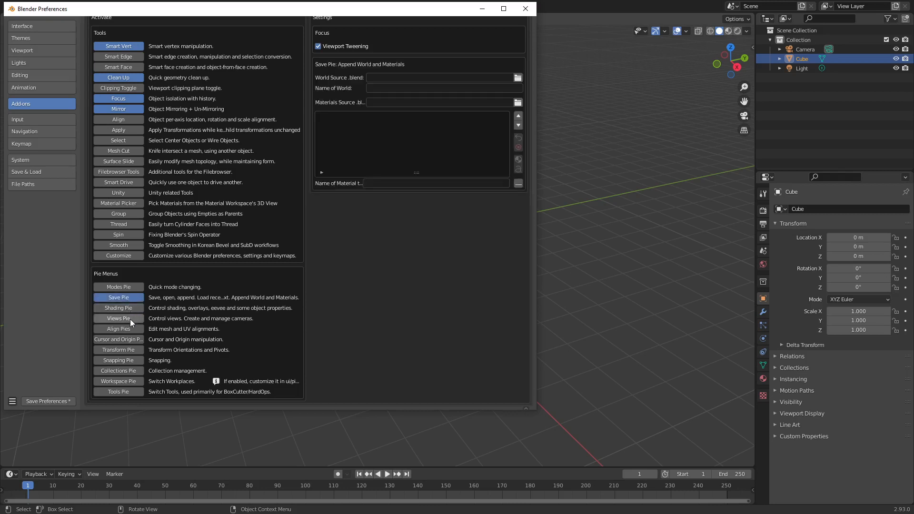
left_click(119, 339)
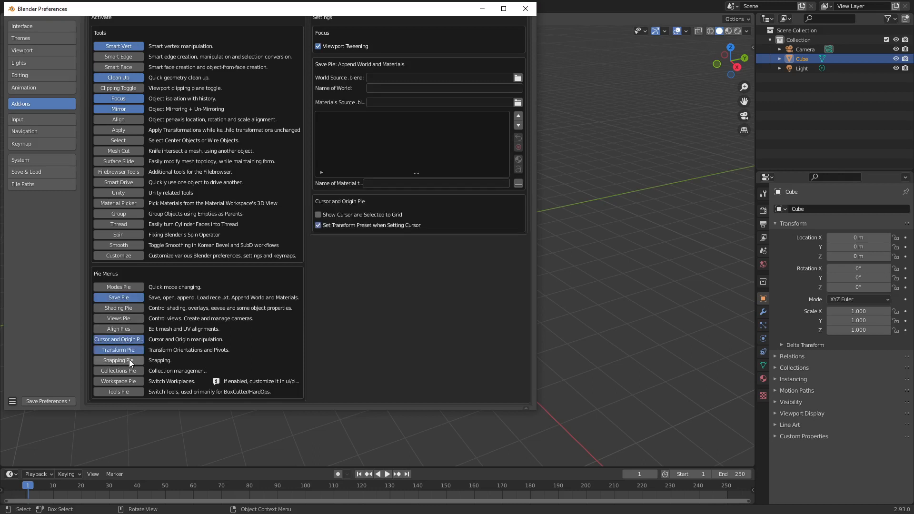
left_click(118, 360)
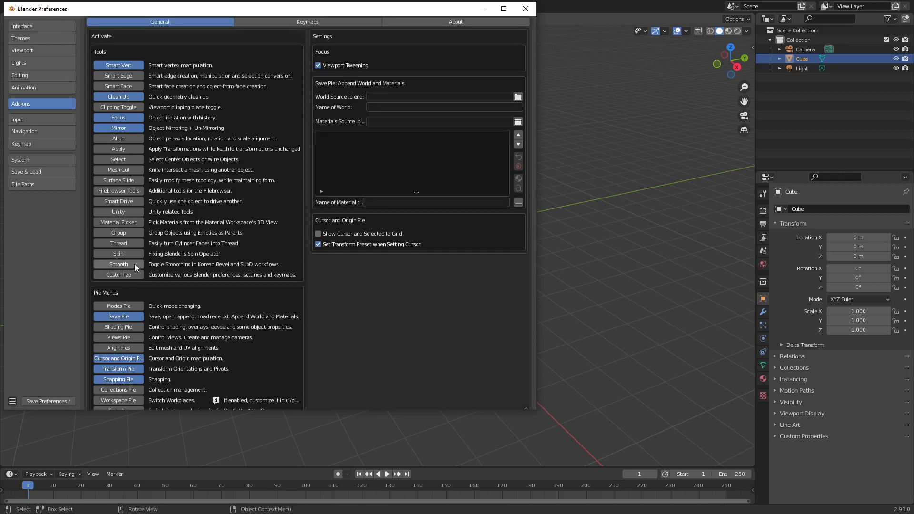
mouse_move(118, 212)
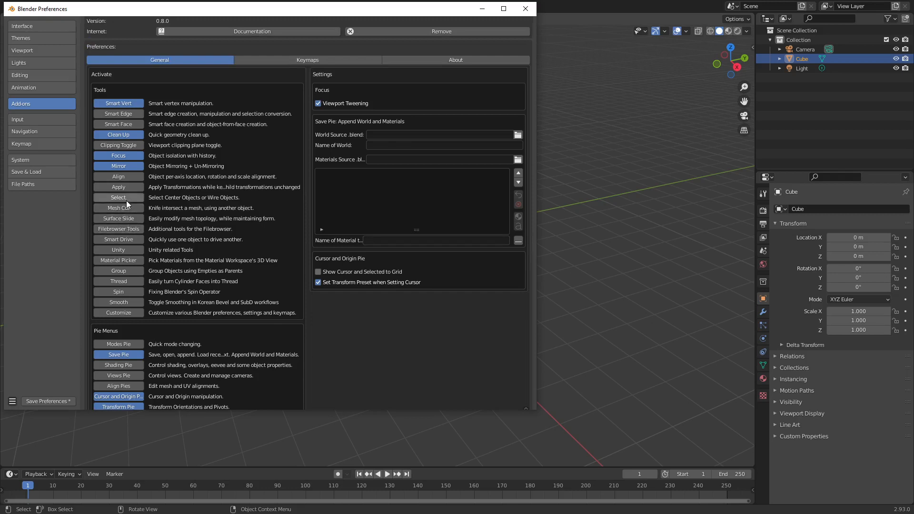
mouse_move(143, 194)
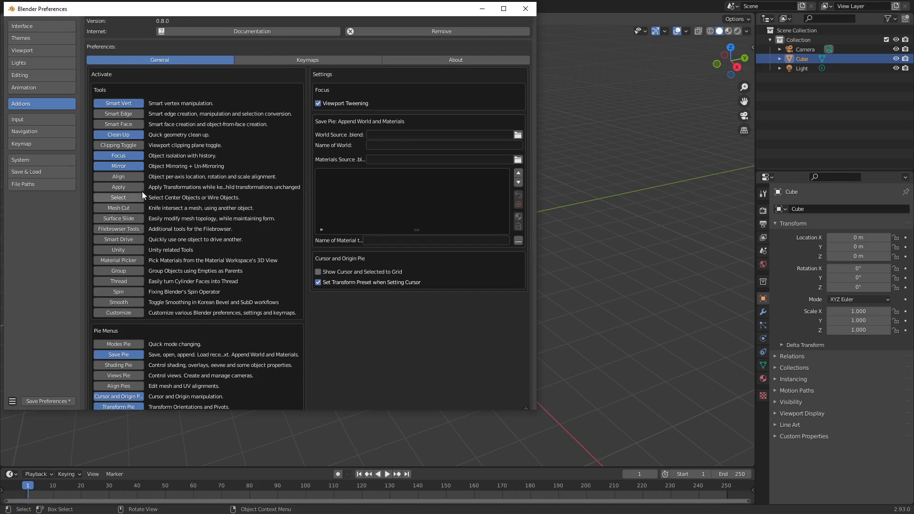
mouse_move(61, 375)
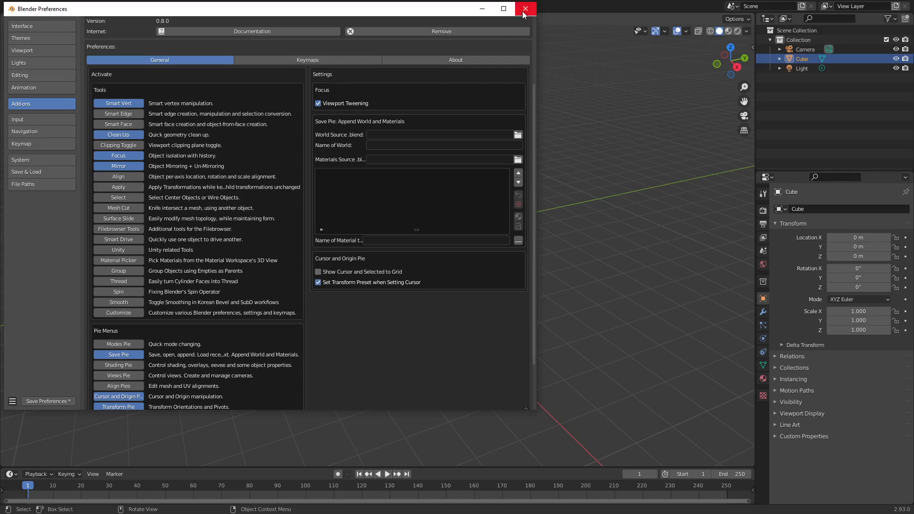
Enable Tab for Pie Menu in the Keymap preferences
left_click(523, 9)
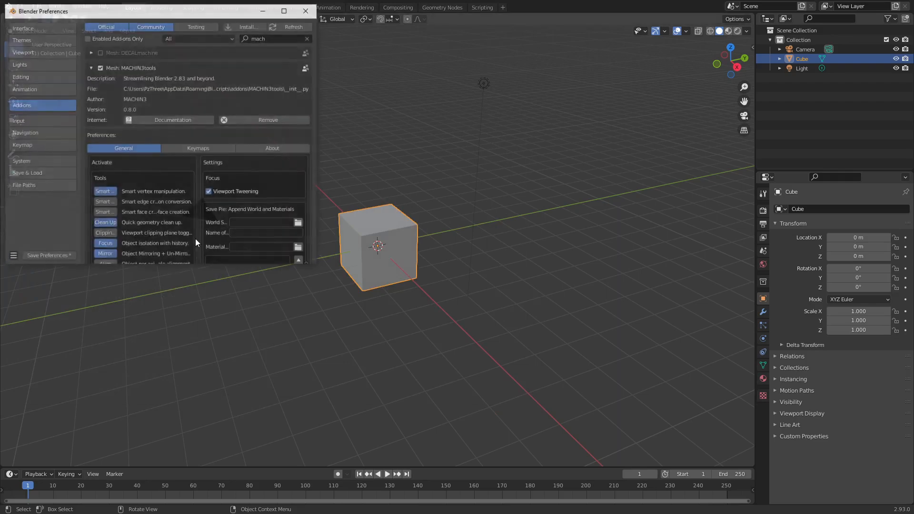
left_click(22, 145)
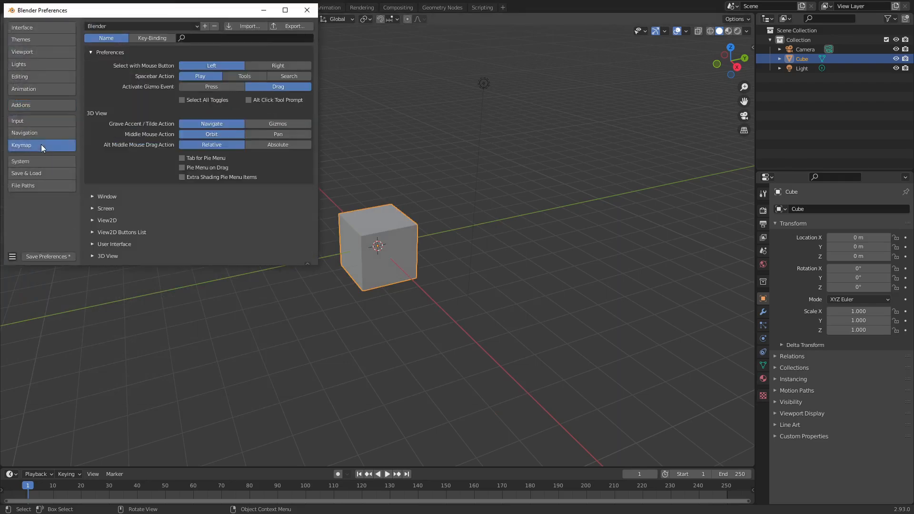
left_click(182, 158)
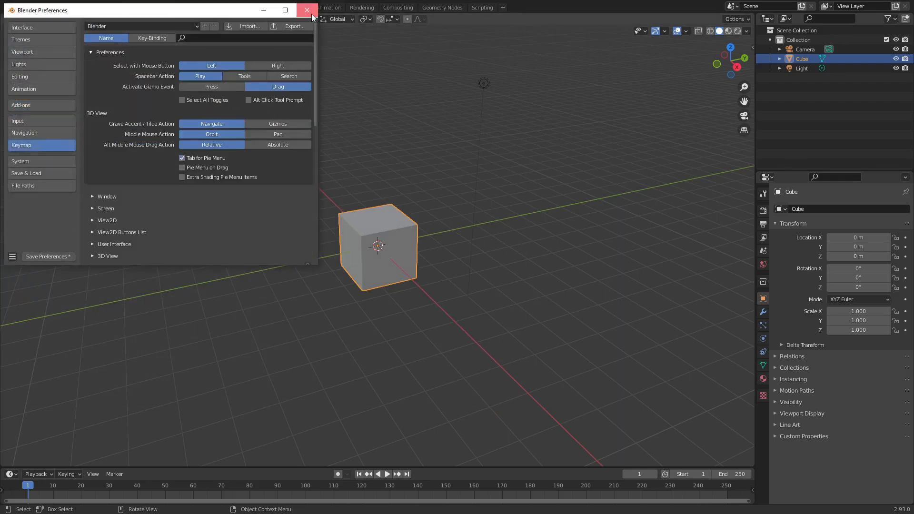
left_click(308, 9)
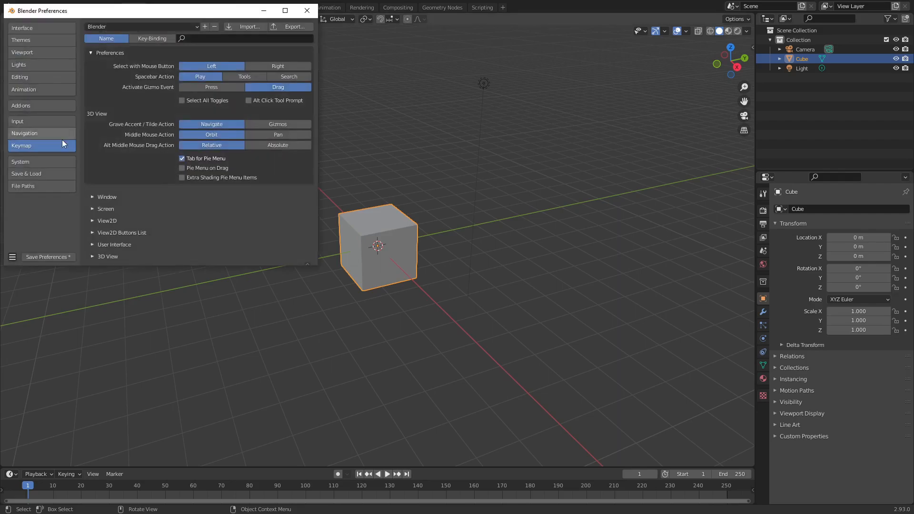
Show the MACHIN3tools Keymaps tab with its shortcut assignments
left_click(21, 106)
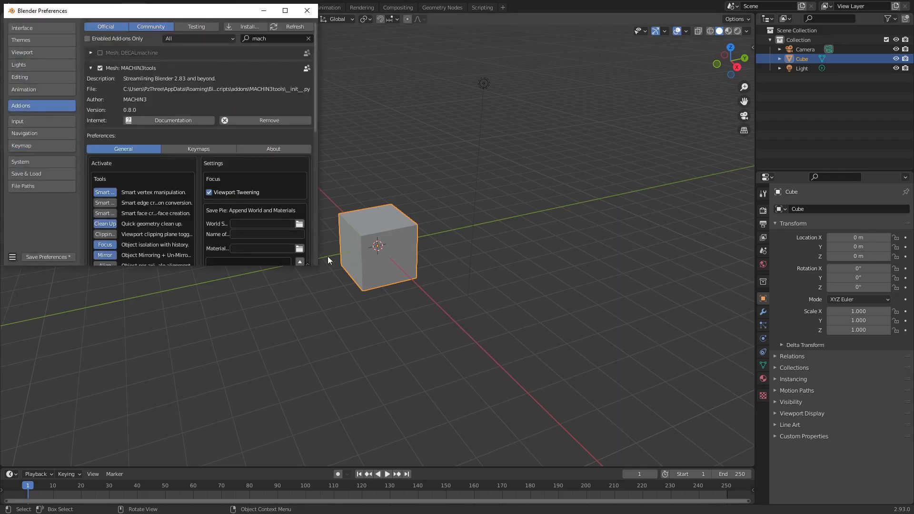
mouse_move(319, 267)
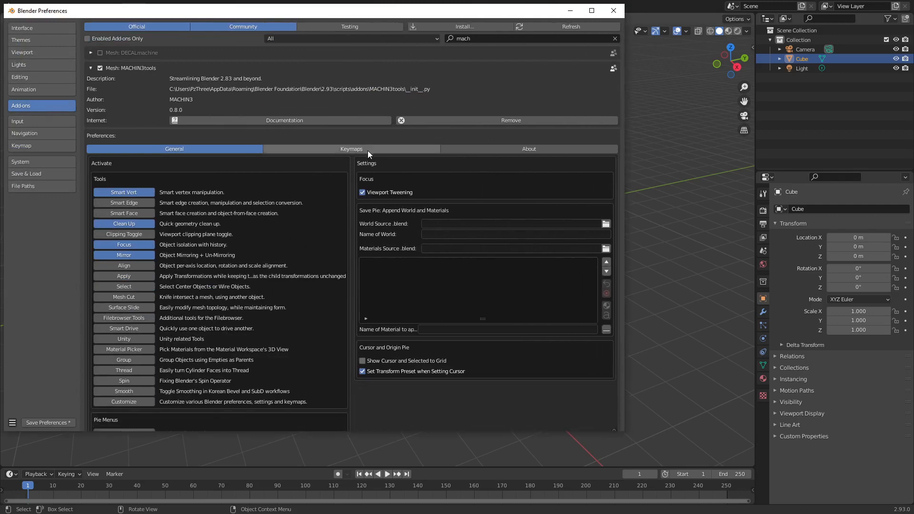
left_click(351, 148)
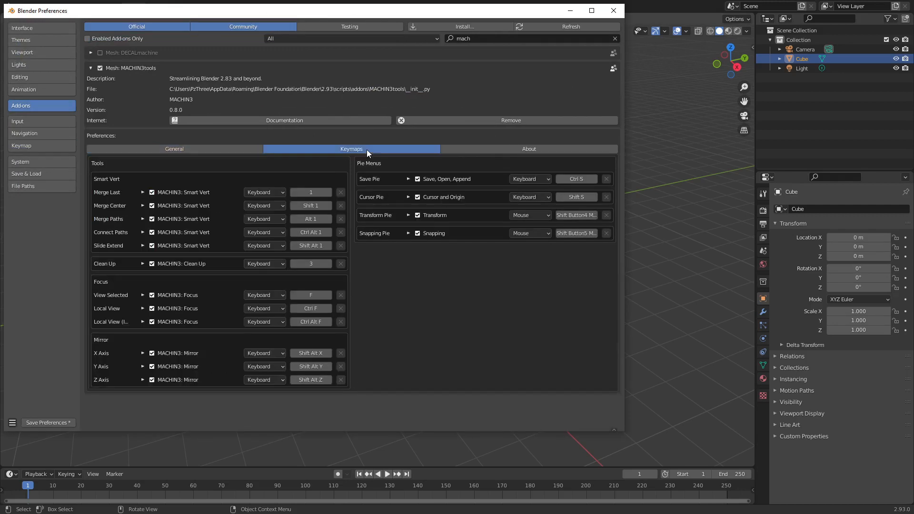
mouse_move(285, 231)
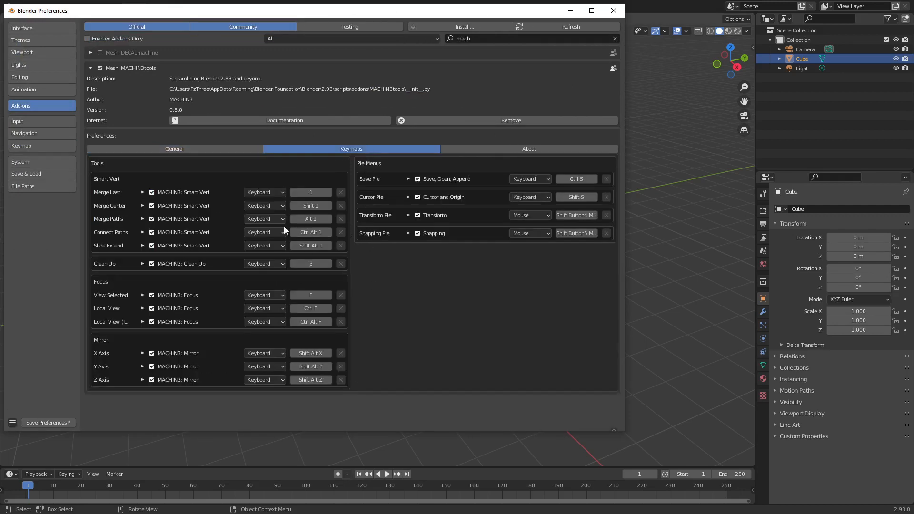
mouse_move(319, 351)
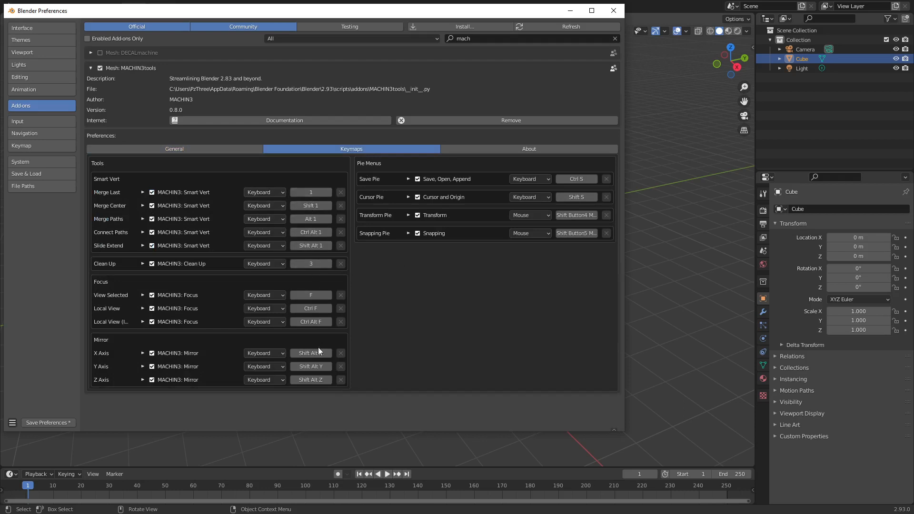
mouse_move(427, 227)
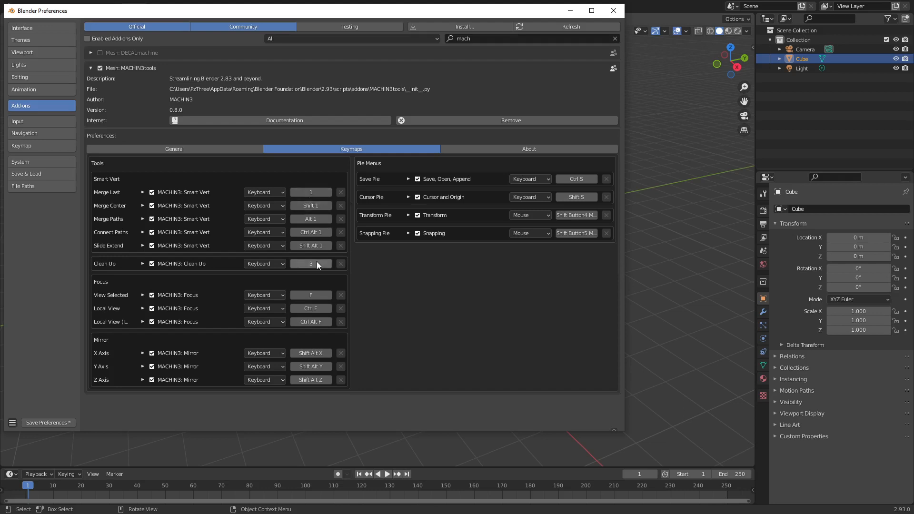
mouse_move(310, 264)
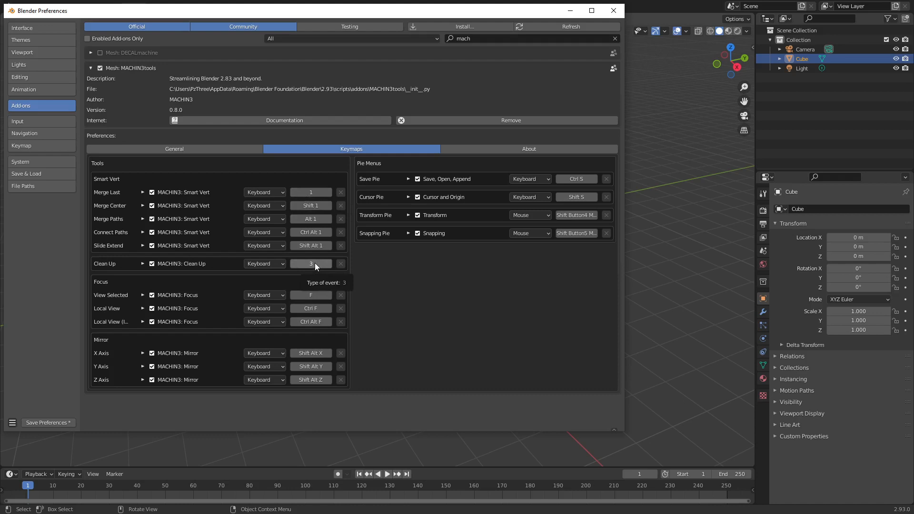
Reassign the Clean Up shortcut to Ctrl 3 and inspect the Transform Pie shortcut details
left_click(310, 264)
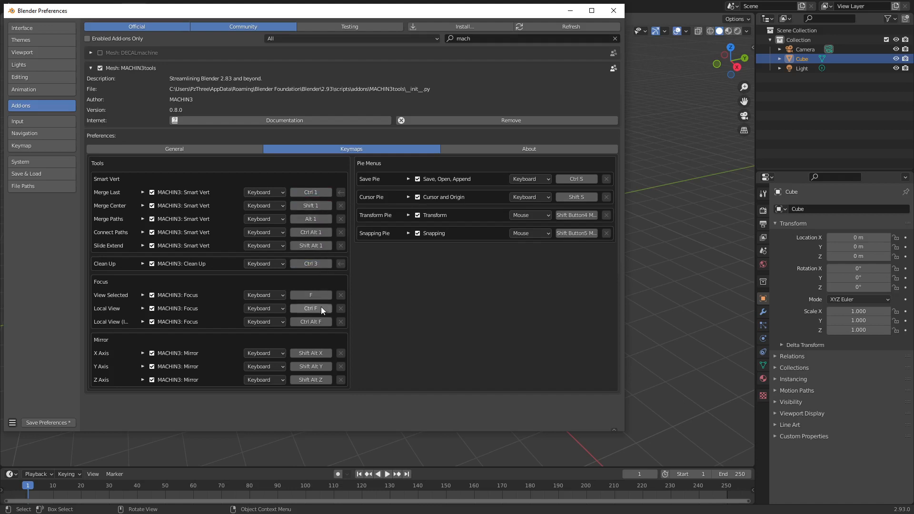
mouse_move(116, 307)
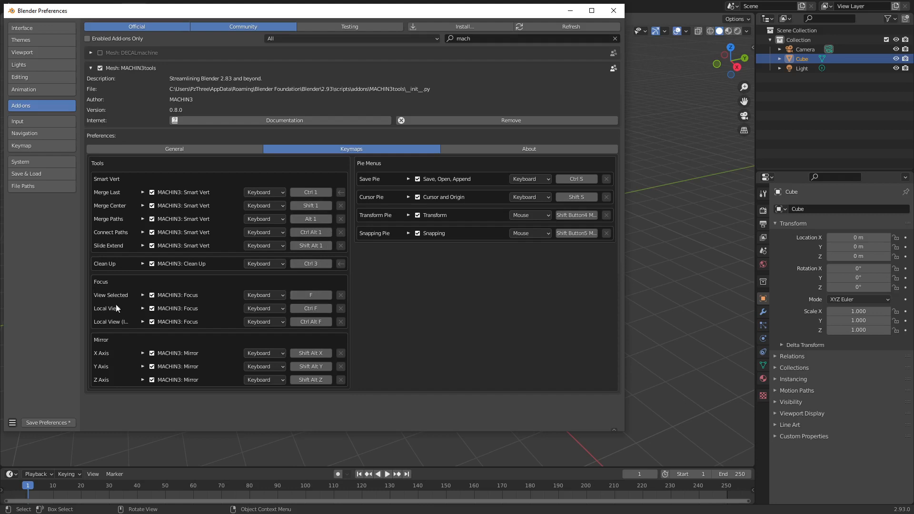
mouse_move(107, 359)
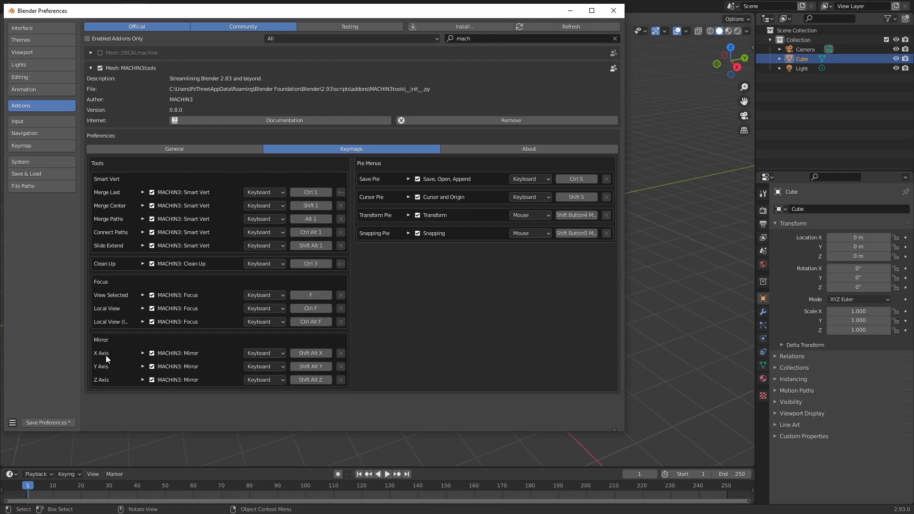
mouse_move(399, 193)
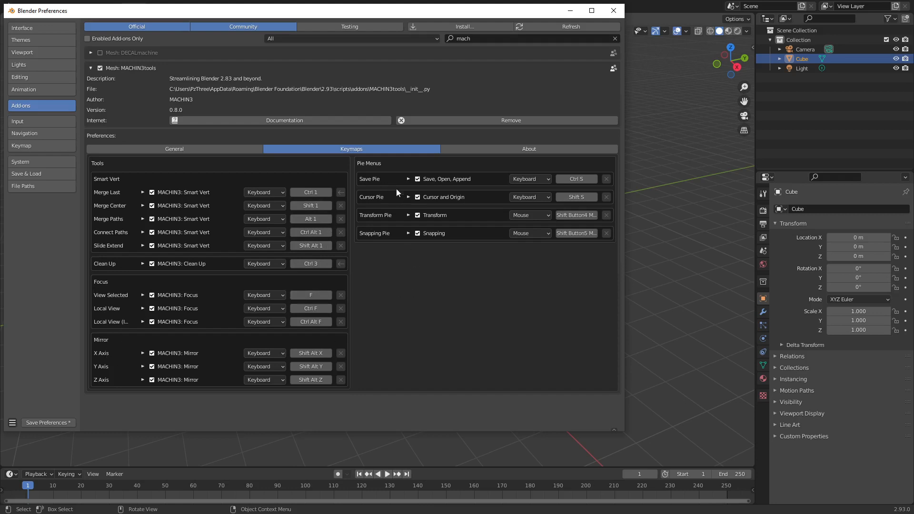
mouse_move(393, 219)
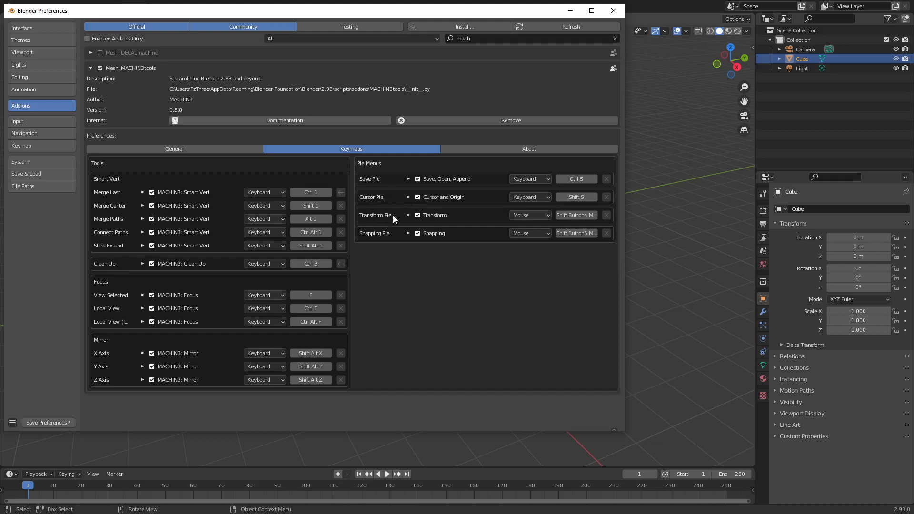
left_click(408, 215)
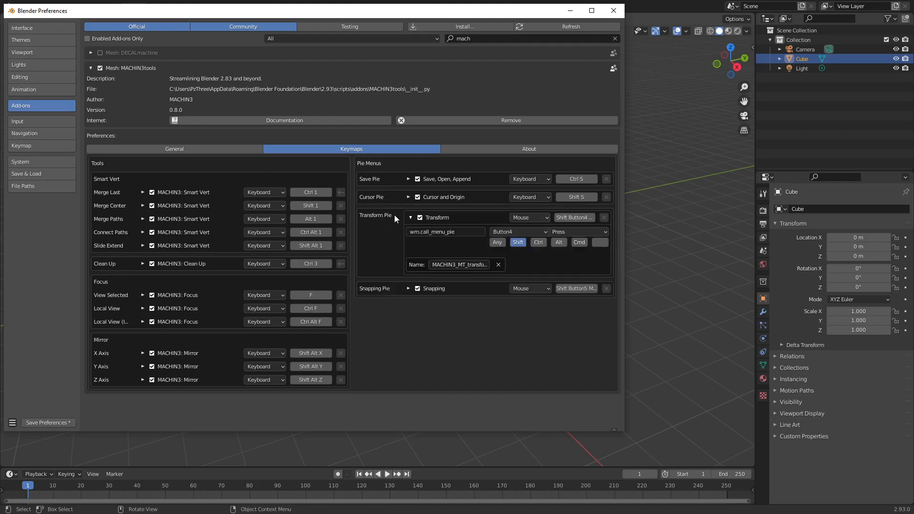
left_click(409, 217)
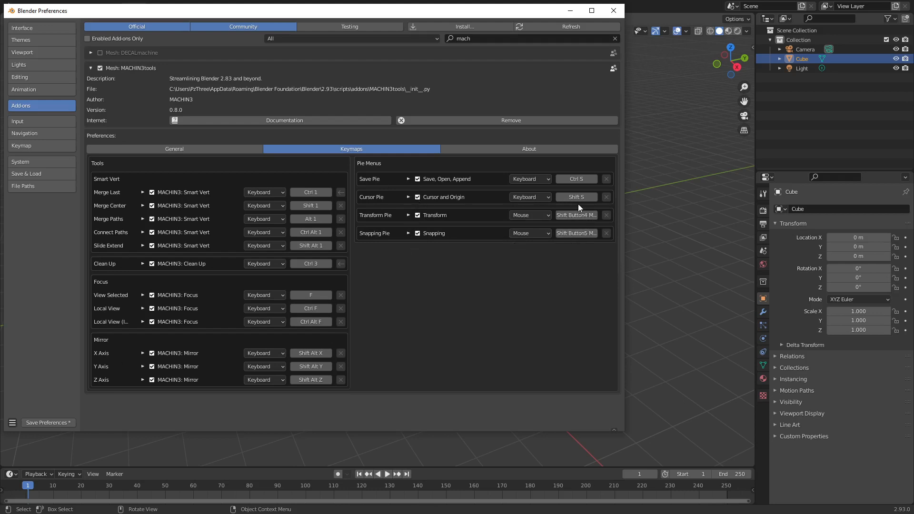
mouse_move(575, 178)
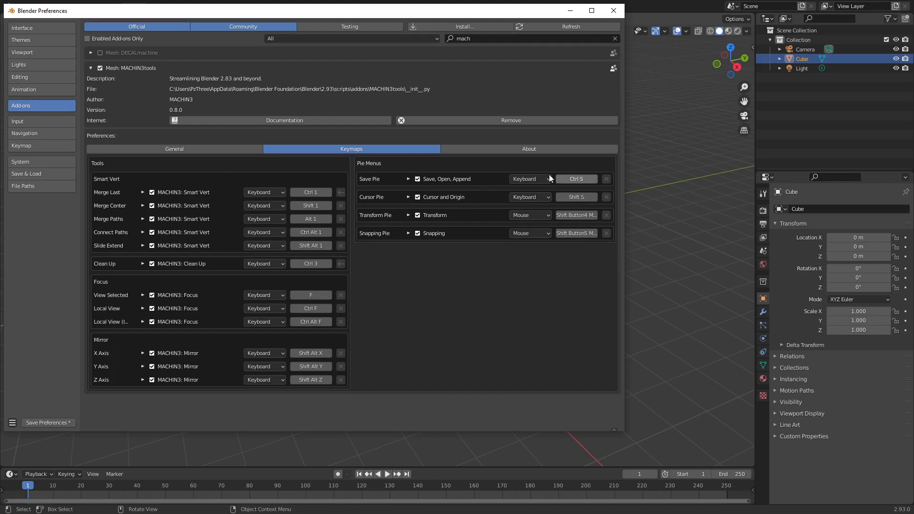
mouse_move(613, 10)
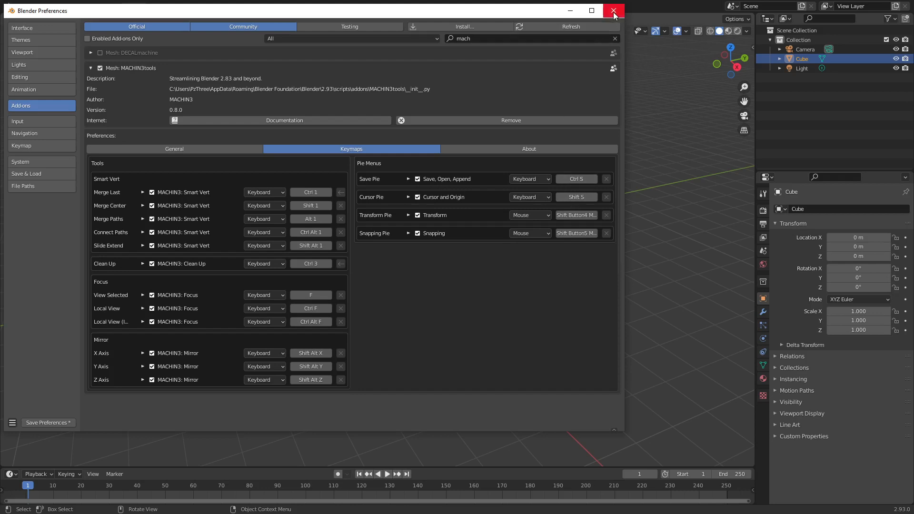
mouse_move(613, 10)
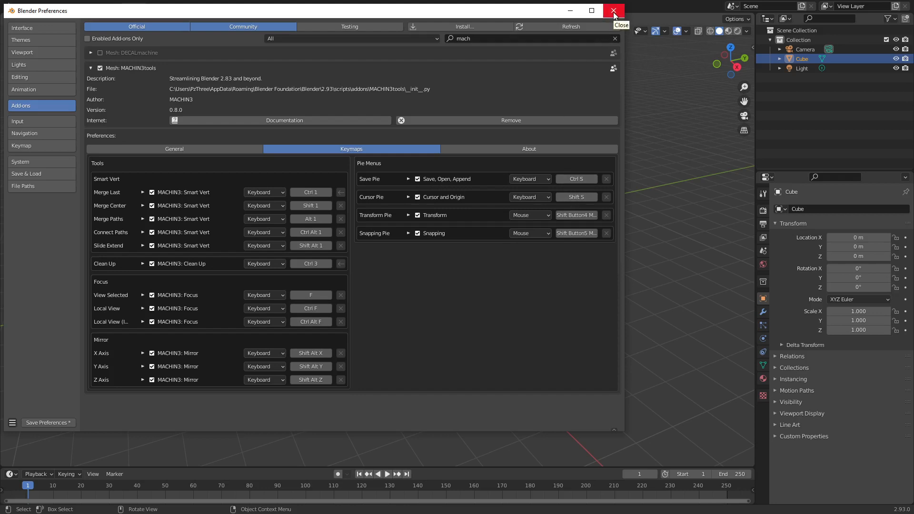
Close Preferences and isolate Cube.002 in its own framed local view with MACHIN3 Focus
left_click(613, 10)
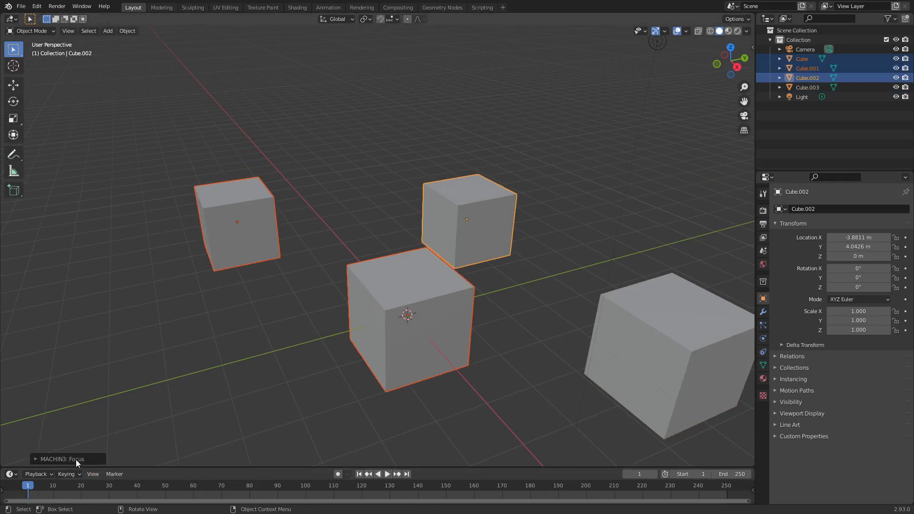
mouse_move(552, 388)
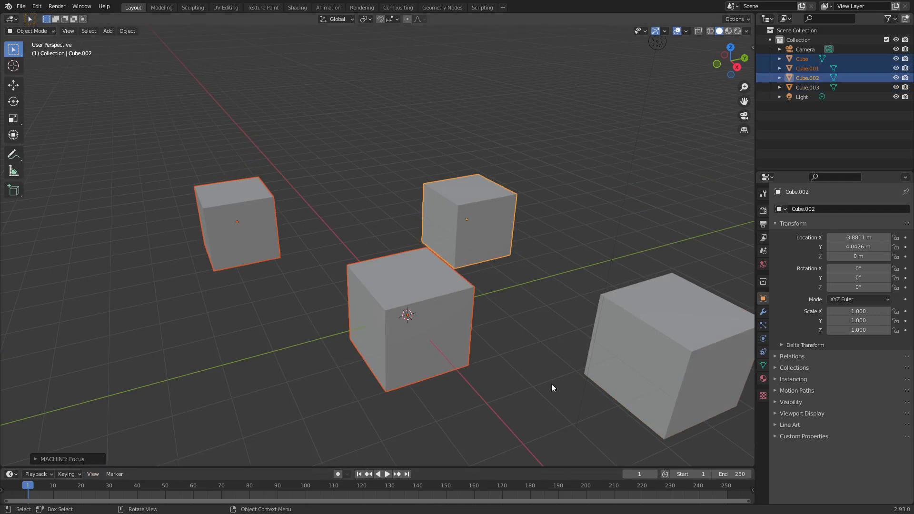
left_click(468, 220)
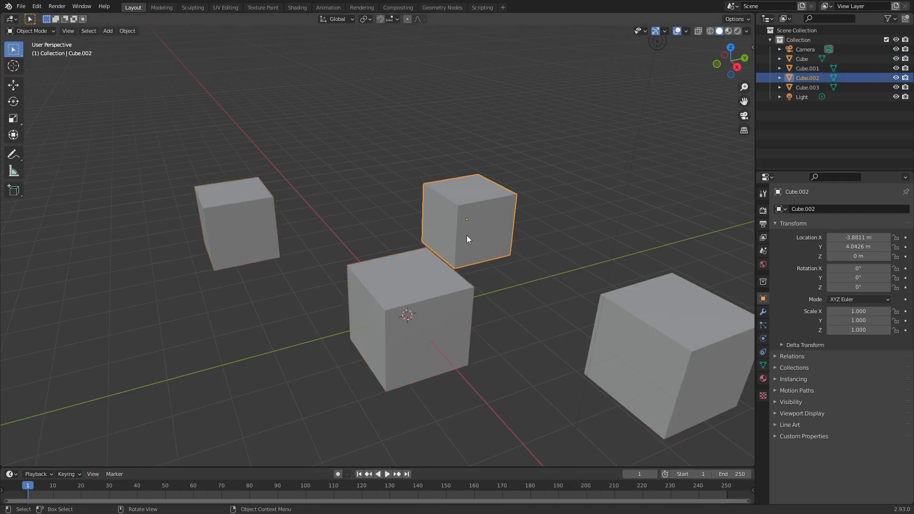
key("numpad_period")
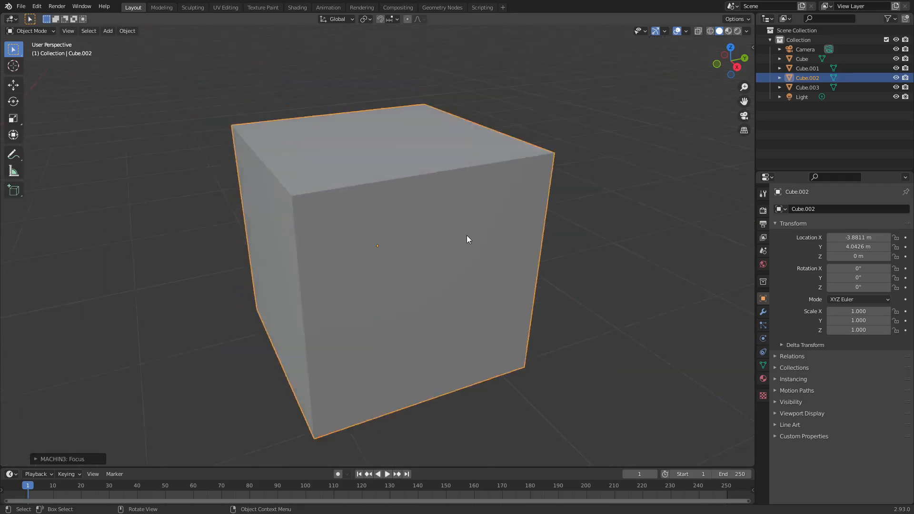
scroll("down", 3)
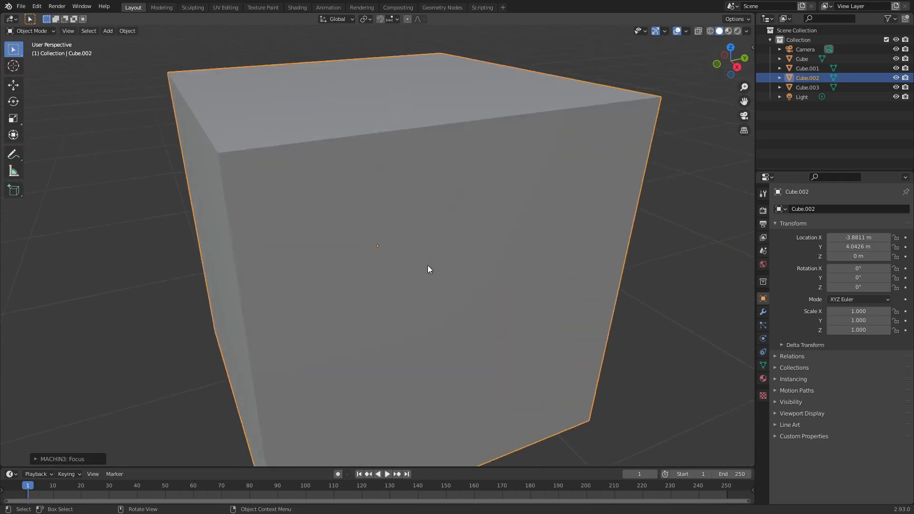
scroll("down", 3)
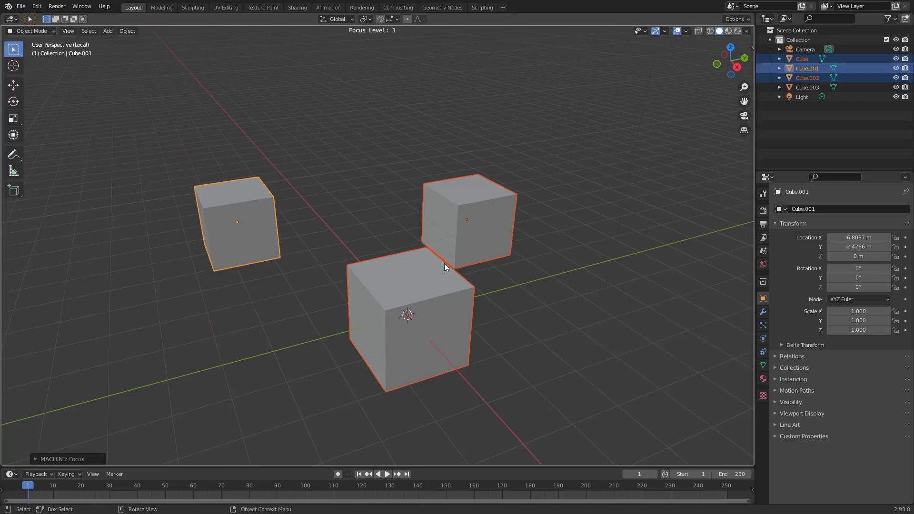
mouse_move(243, 208)
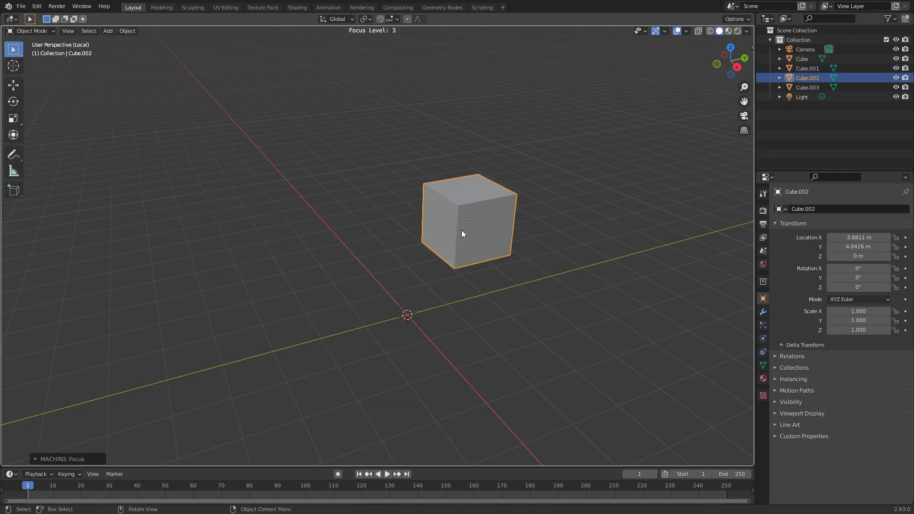
mouse_move(531, 282)
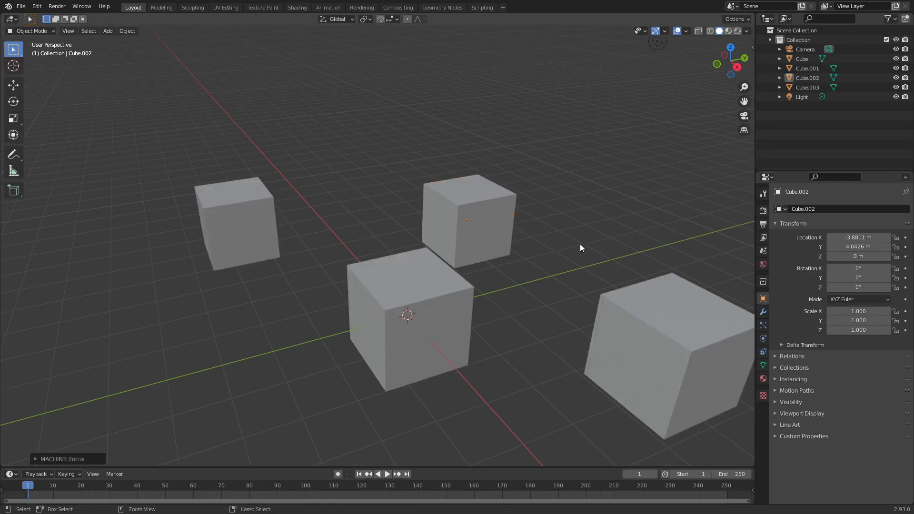
scroll("down", 3)
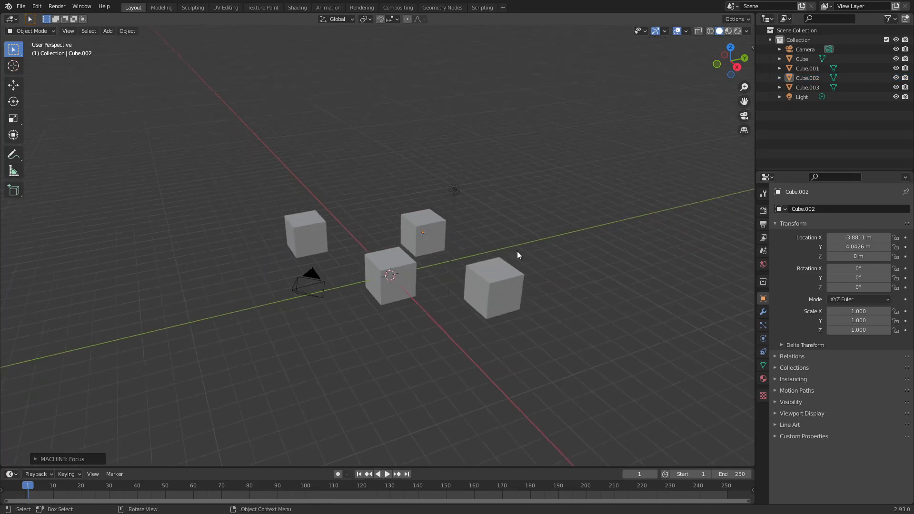
left_click_drag(518, 255, 430, 286)
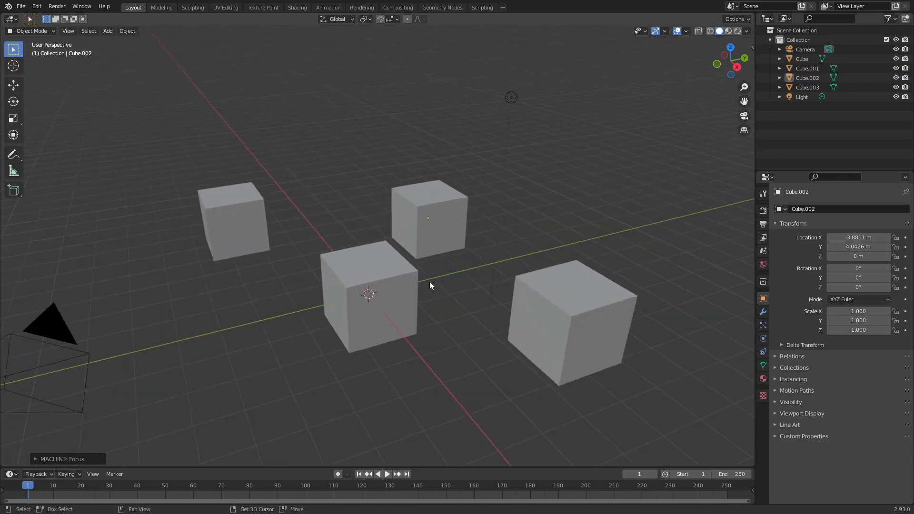
left_click_drag(430, 286, 489, 298)
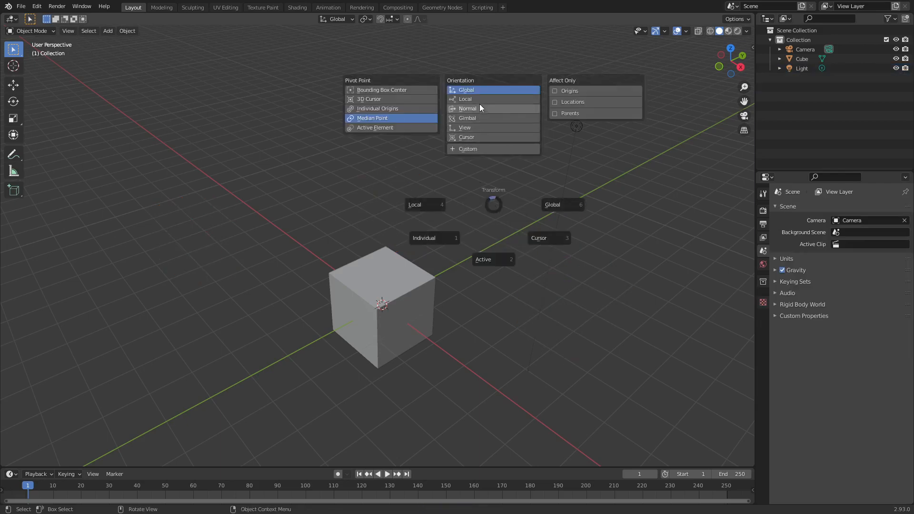
mouse_move(407, 111)
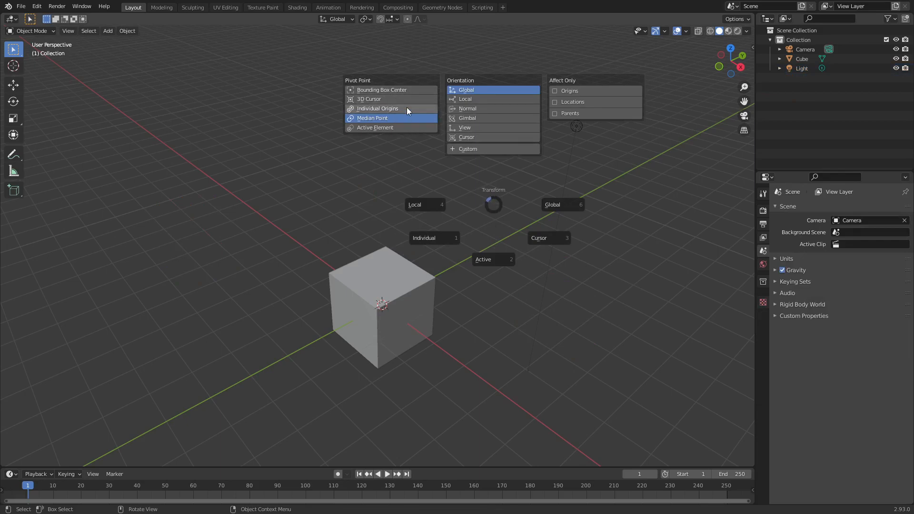
mouse_move(467, 230)
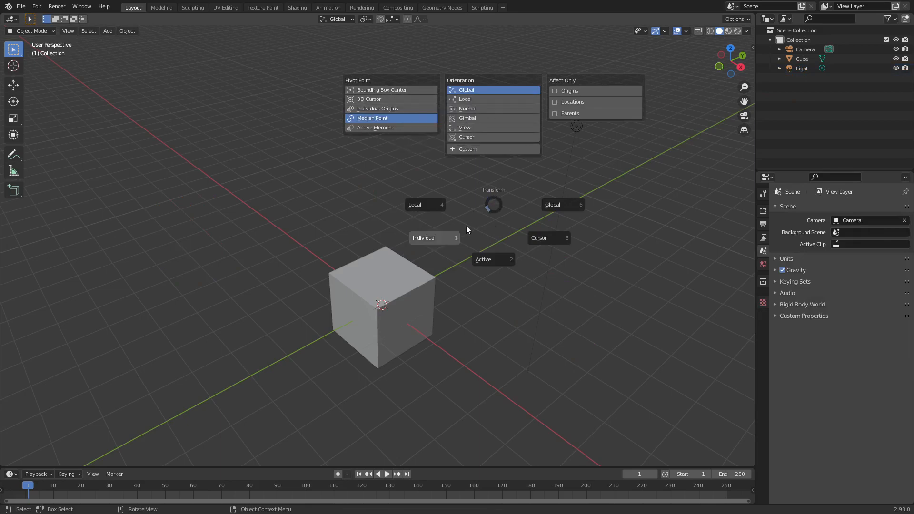
mouse_move(428, 242)
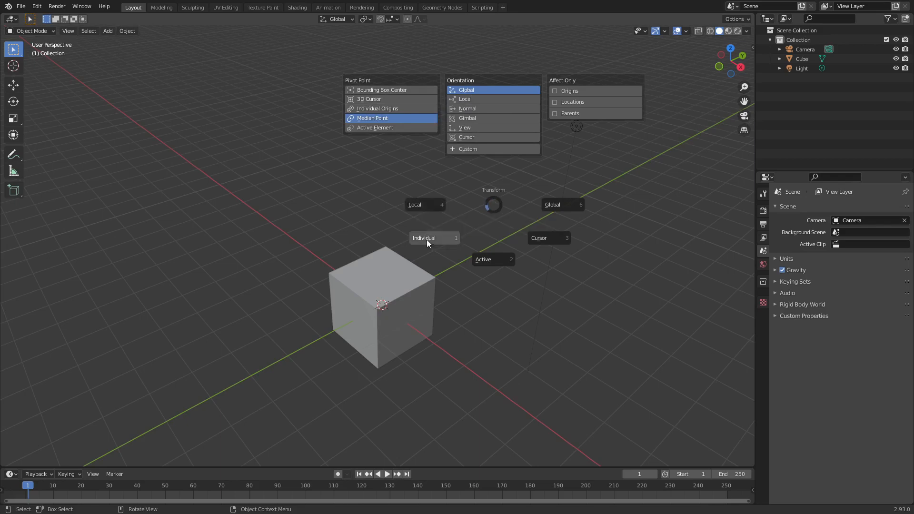
mouse_move(558, 238)
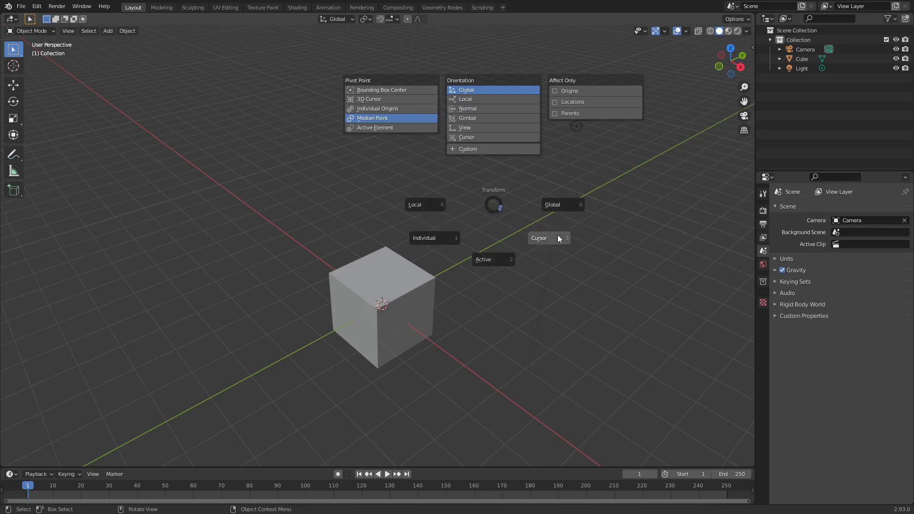
mouse_move(499, 186)
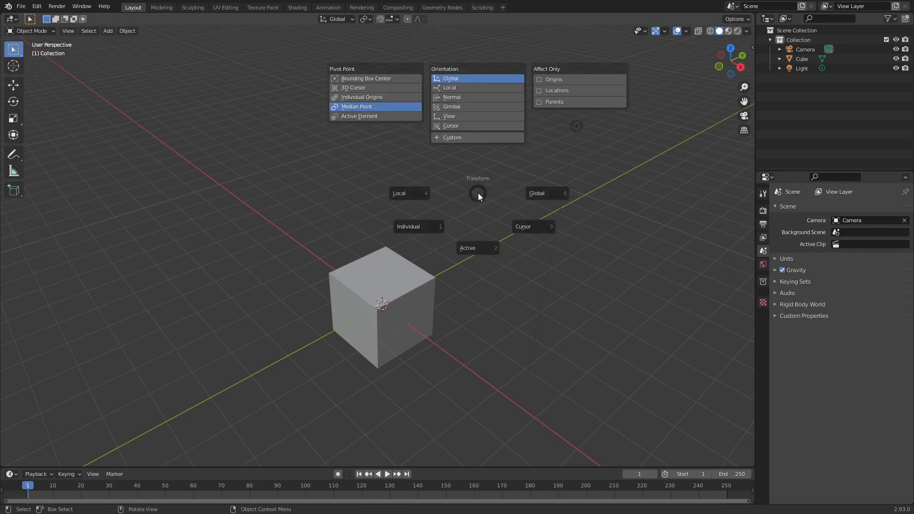
mouse_move(455, 88)
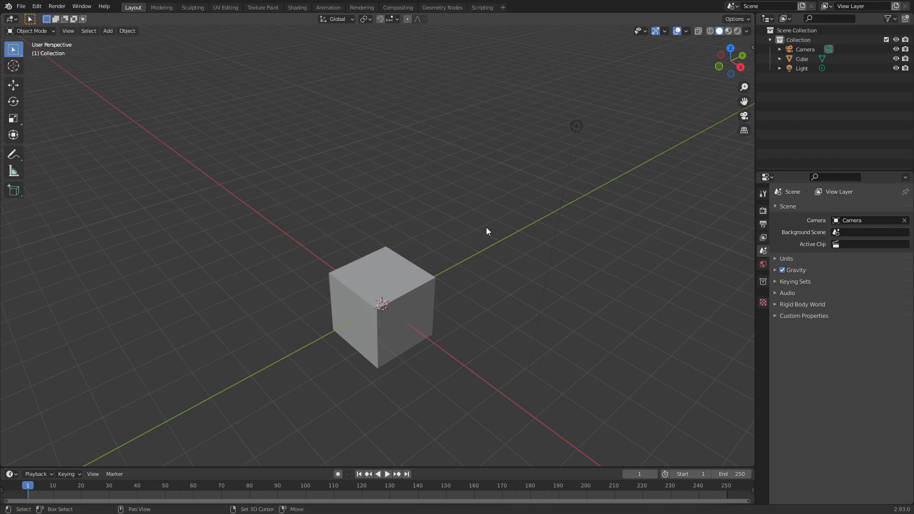
key("shift+tab")
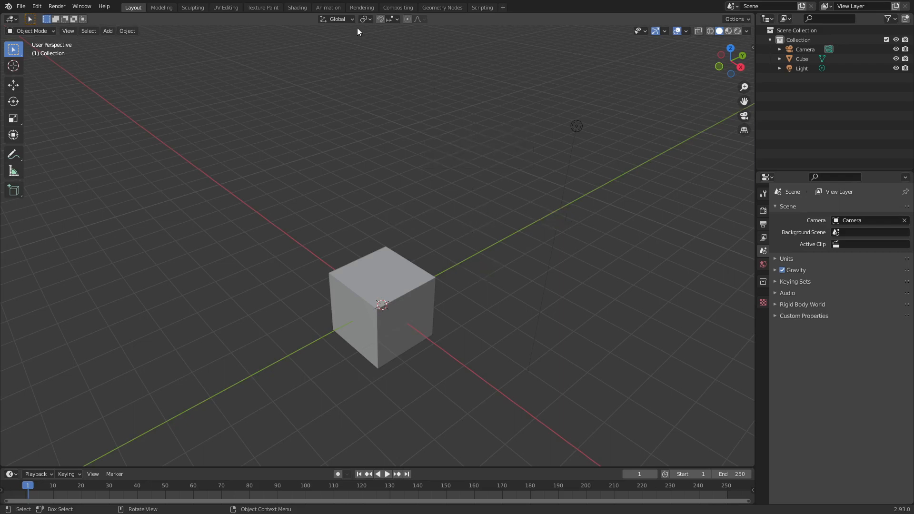
left_click(382, 303)
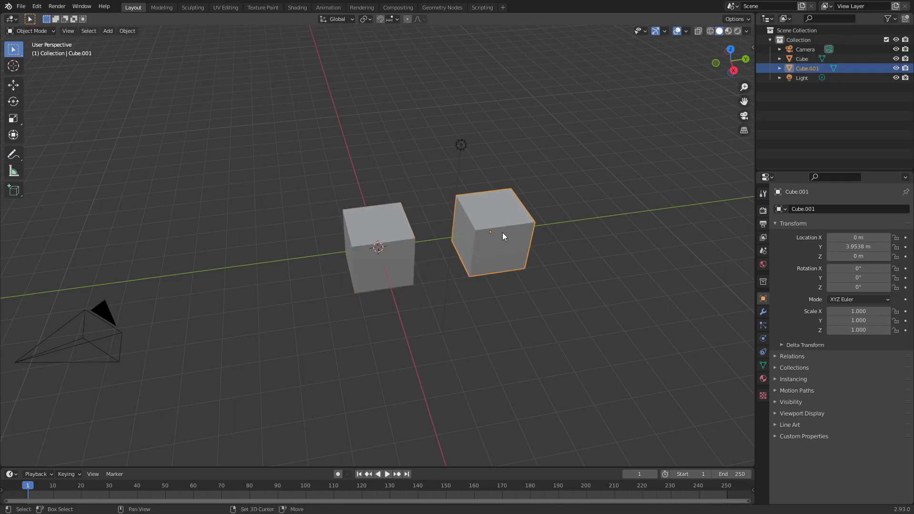
Mirror Cube.001 across Cube on the Y axis and check its Mirror modifier
left_click(379, 245)
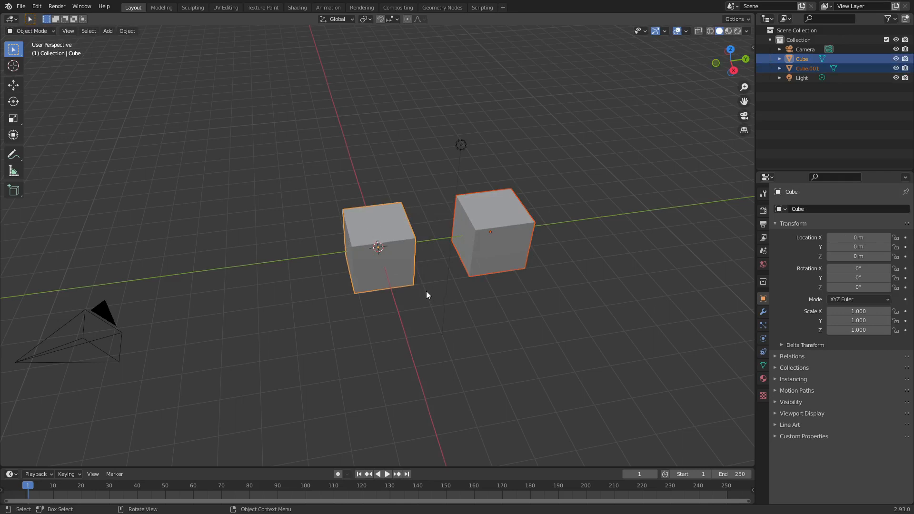
mouse_move(396, 296)
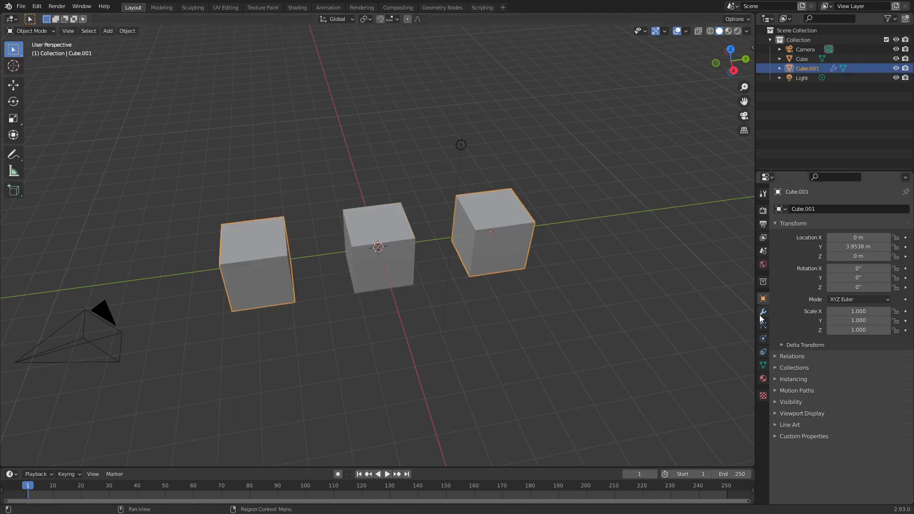
left_click(763, 312)
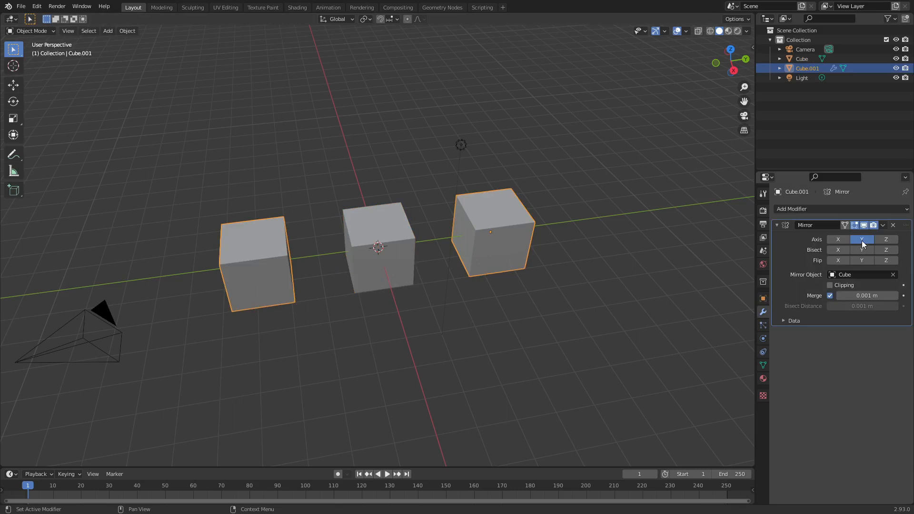
mouse_move(862, 240)
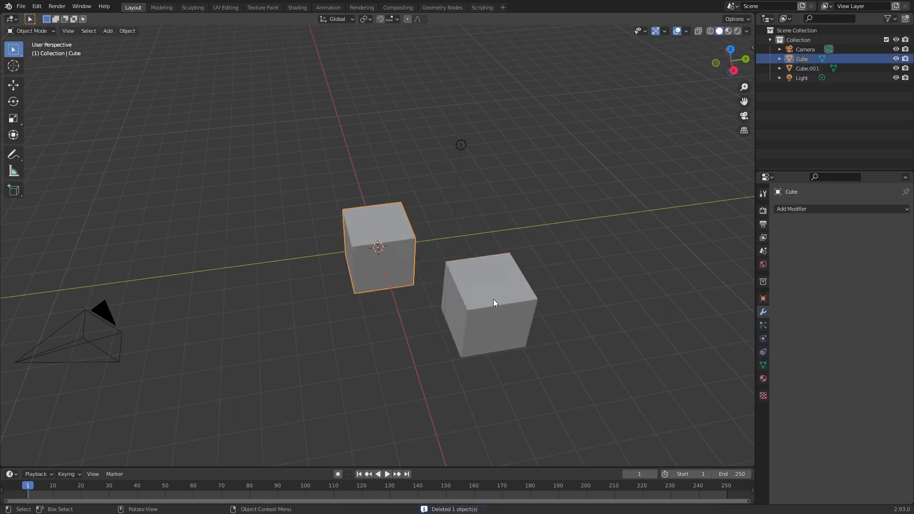
Select Cube.001 and review its stacked Mirror modifiers before deleting it
left_click(492, 303)
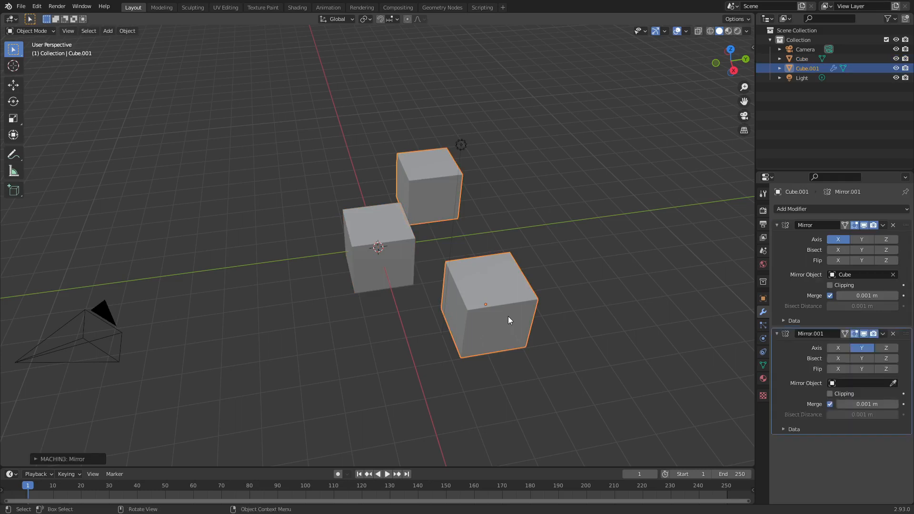
left_click(892, 333)
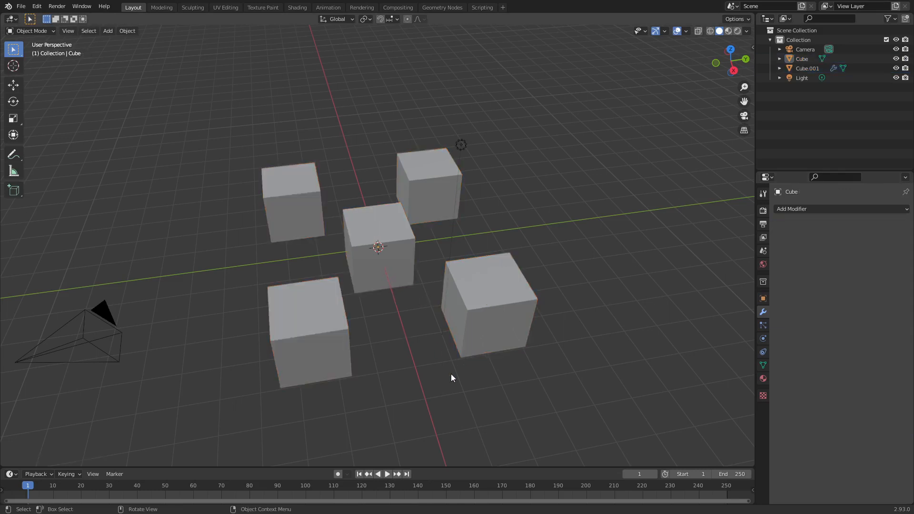
mouse_move(507, 309)
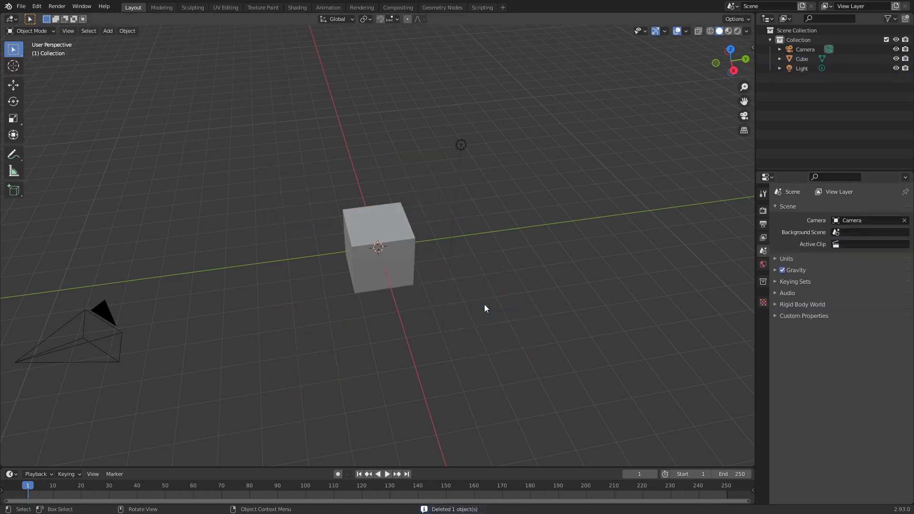
mouse_move(486, 258)
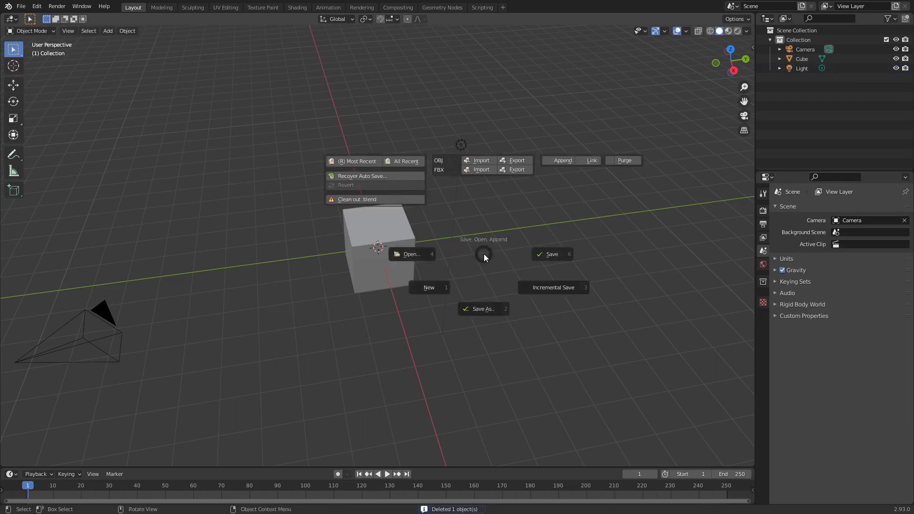
mouse_move(557, 287)
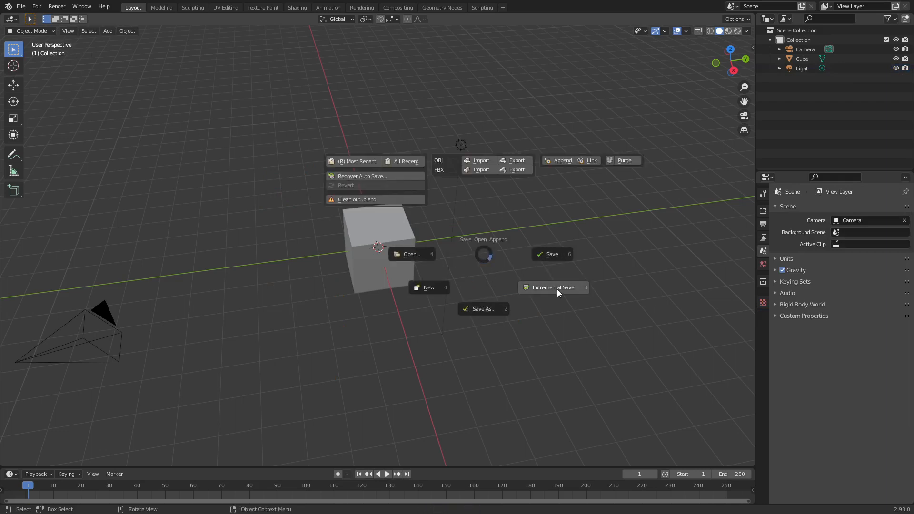
mouse_move(491, 312)
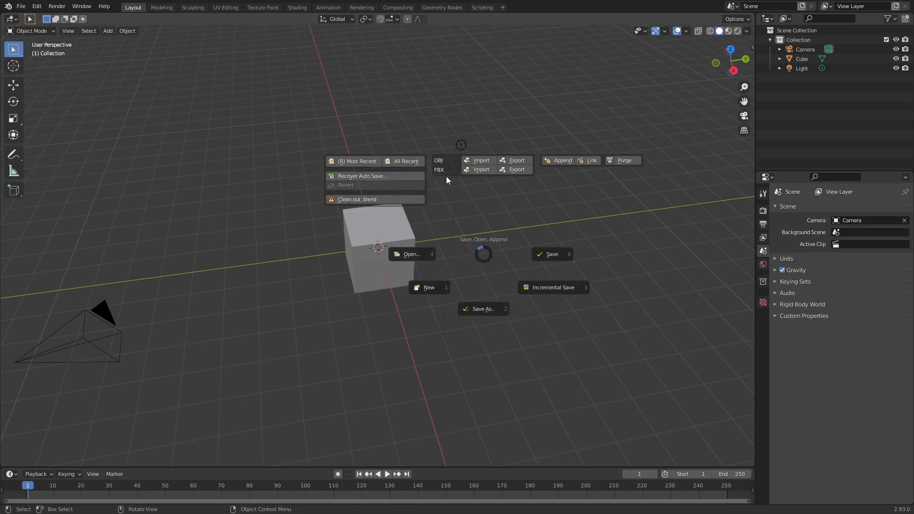
mouse_move(456, 169)
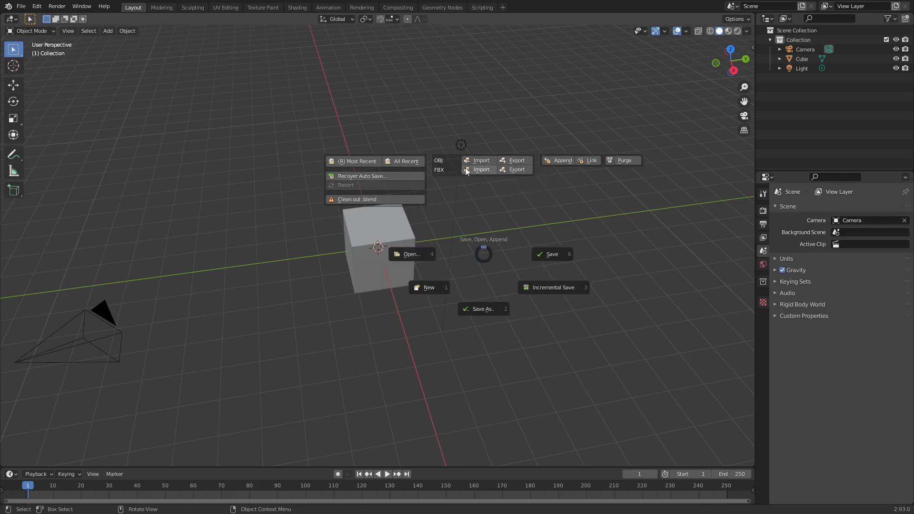
mouse_move(516, 170)
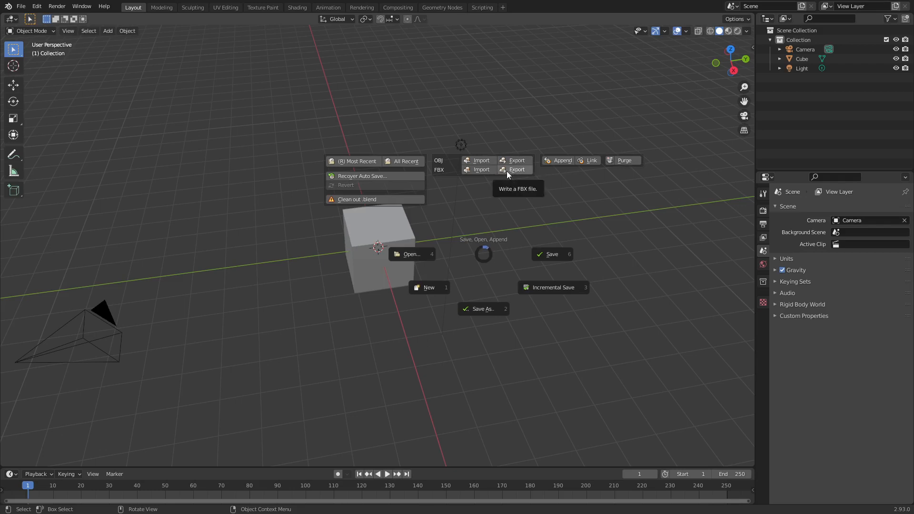
mouse_move(512, 178)
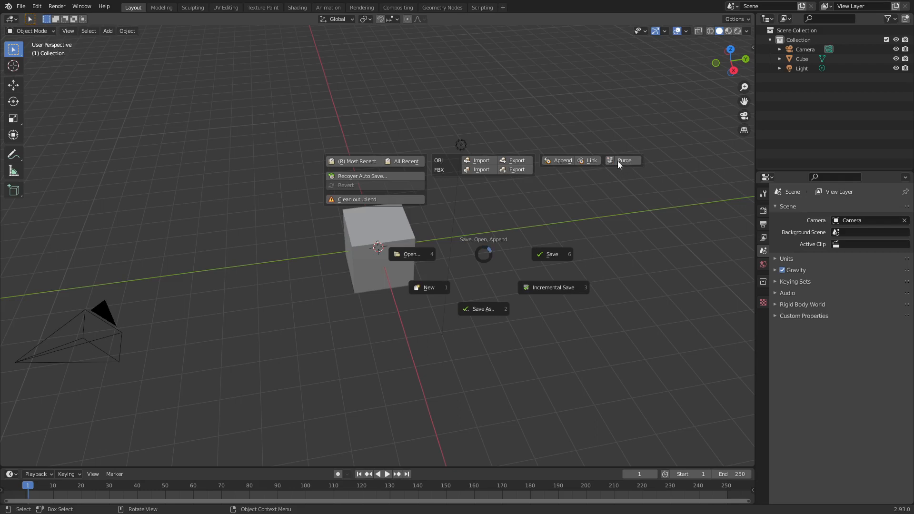
mouse_move(640, 177)
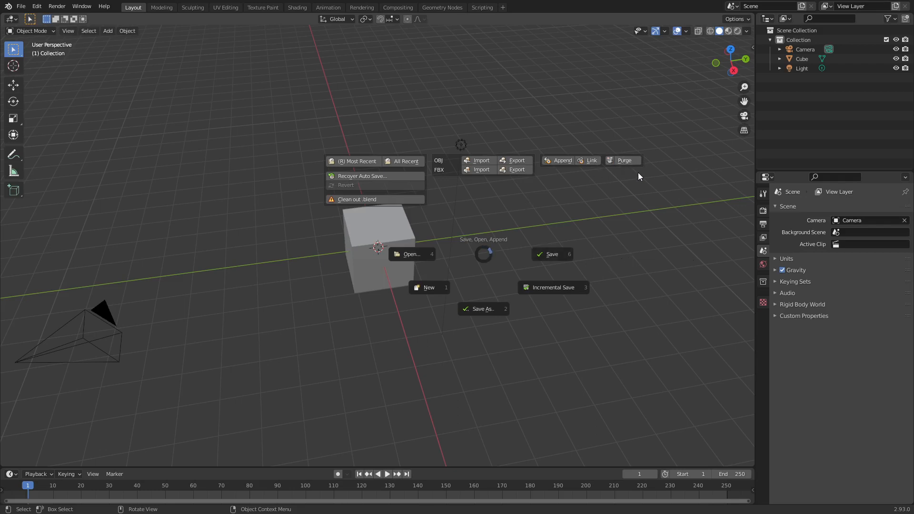
Select the prepared messy cube and enter Edit Mode on its mesh
left_click(379, 250)
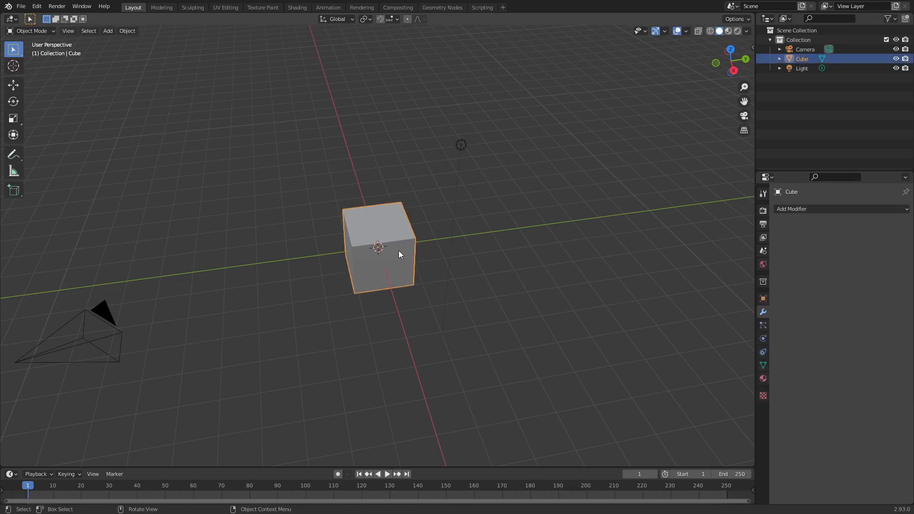
key("Tab")
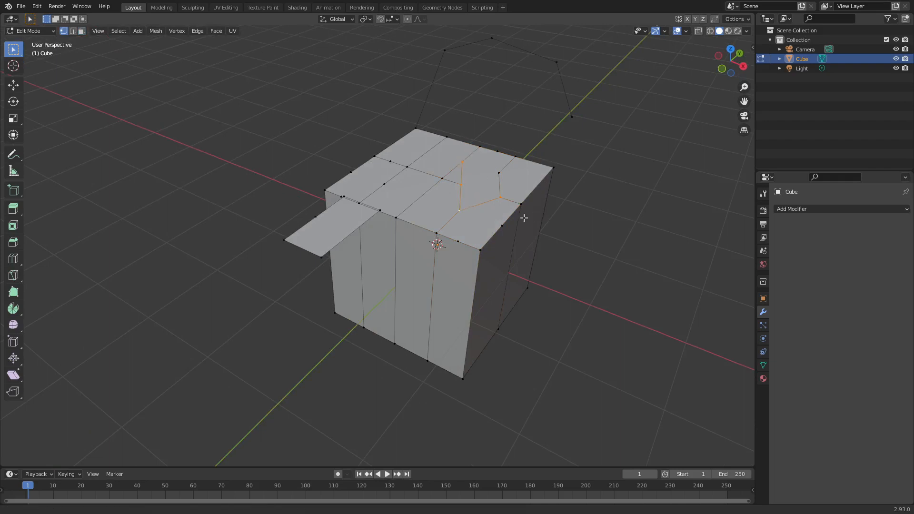
Run MACHIN3 Clean Up and delete the loose flap face, leaving a closed block
key("a")
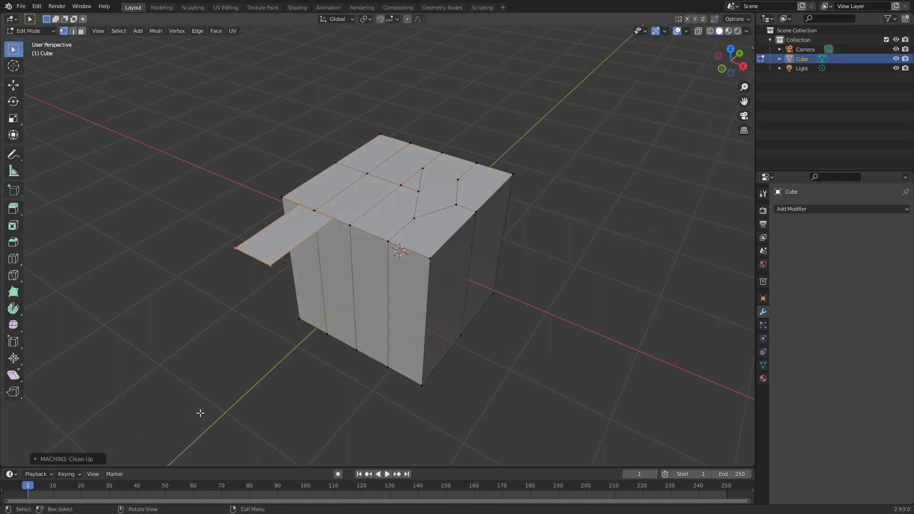
mouse_move(444, 284)
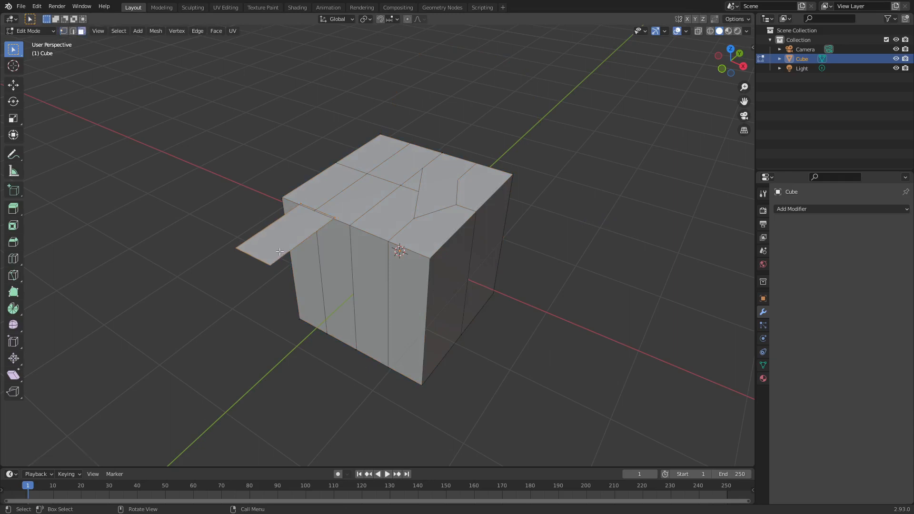
key("x")
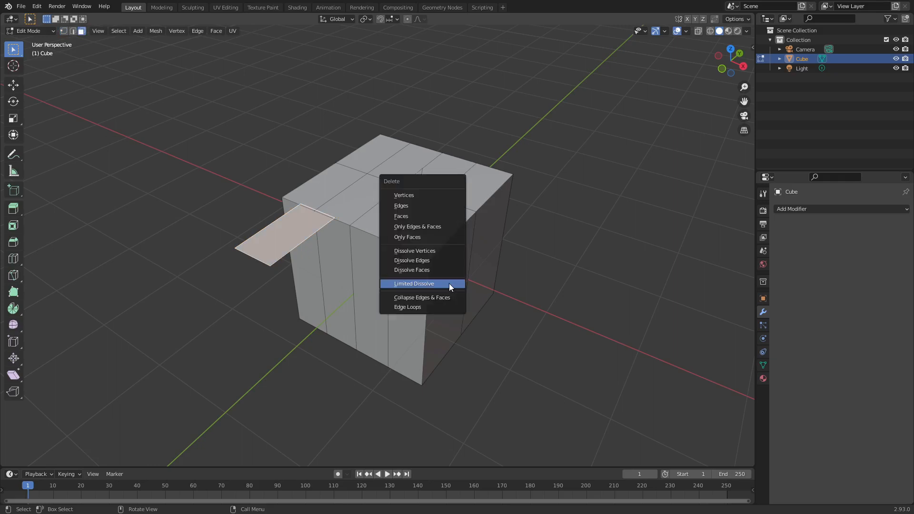
left_click(414, 284)
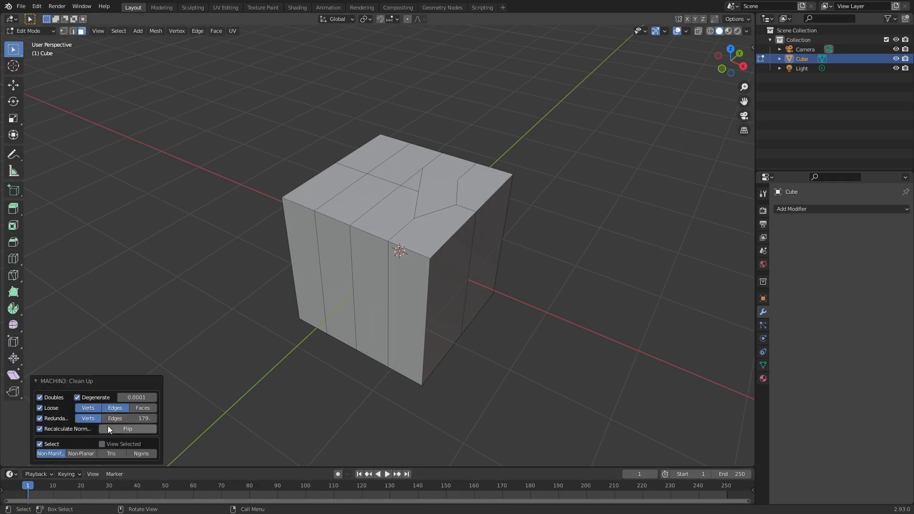
mouse_move(134, 428)
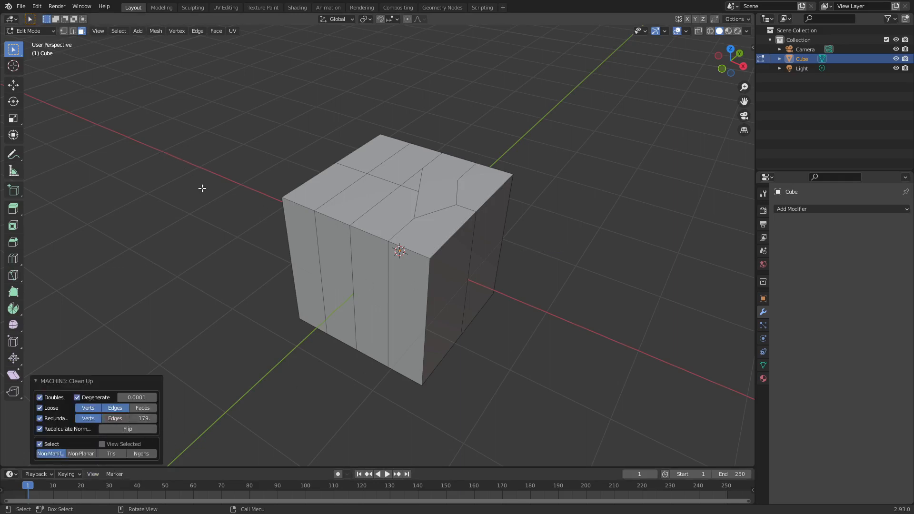
key("n")
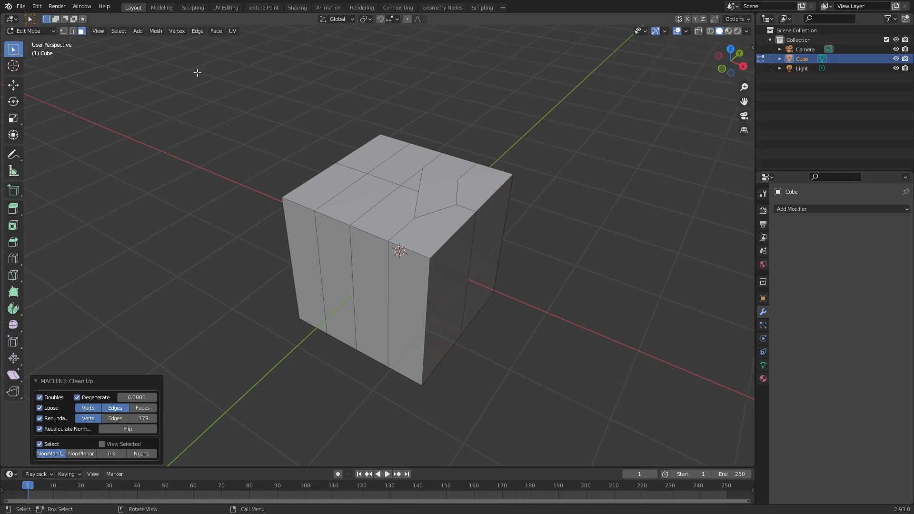
left_click(36, 7)
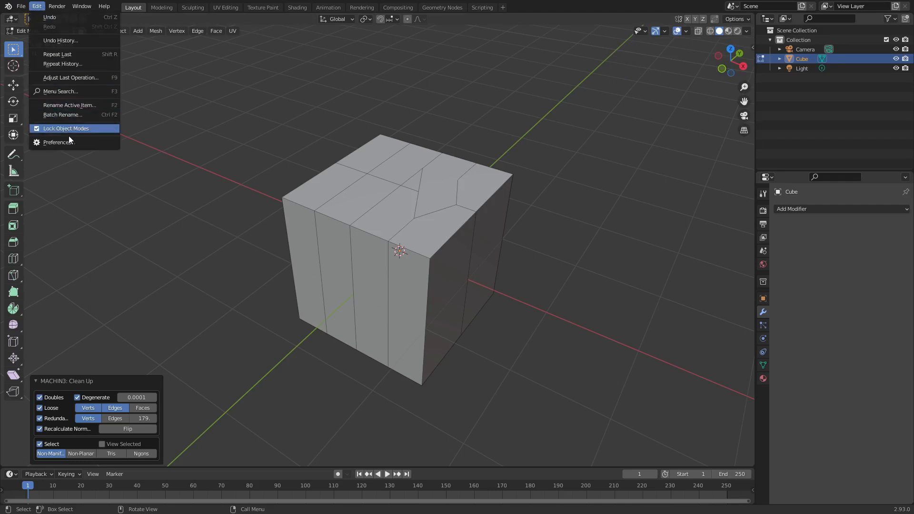
left_click(58, 142)
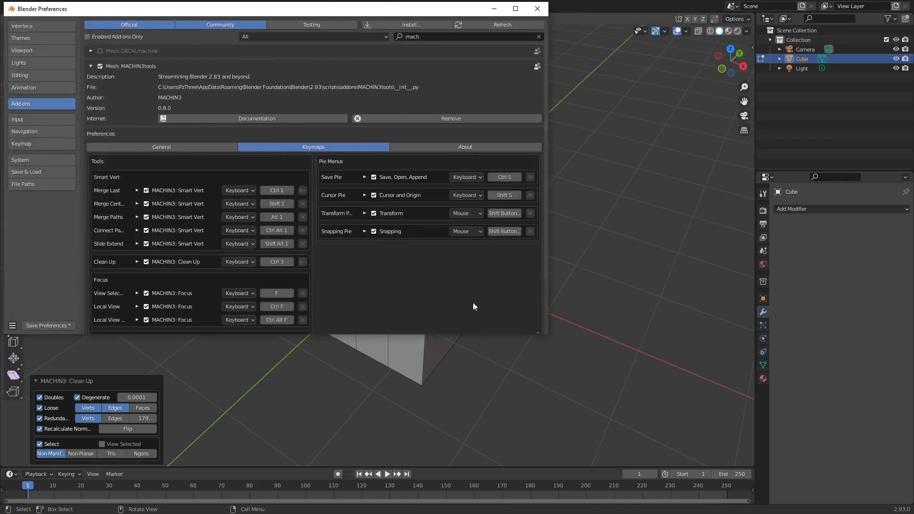
mouse_move(360, 166)
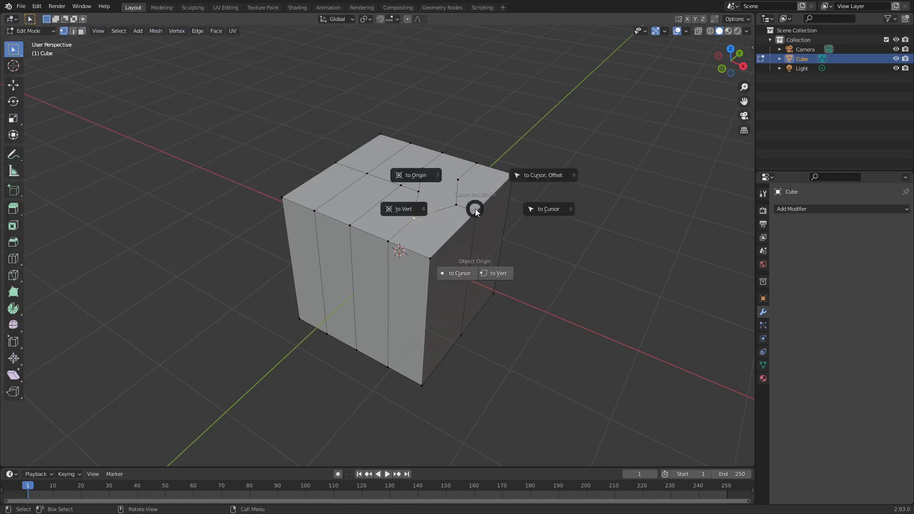
mouse_move(474, 253)
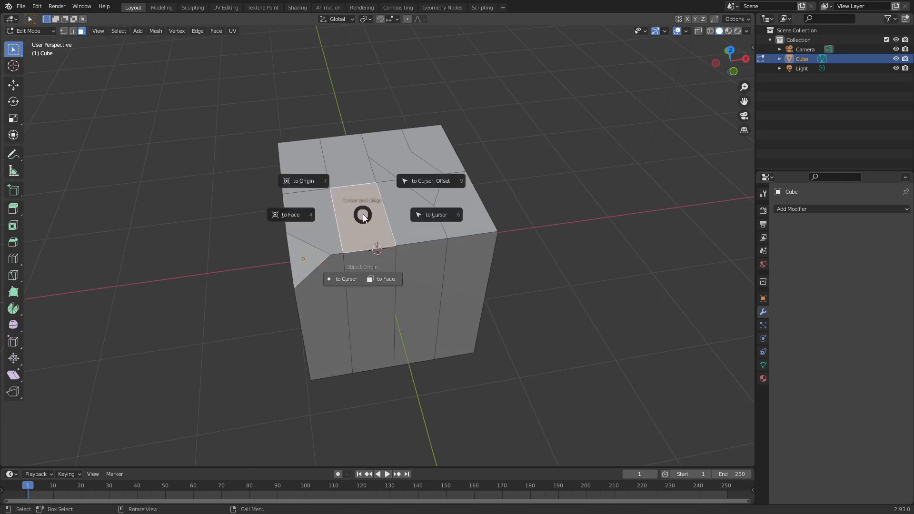
Select the small triangular face and set the object origin to it via the Cursor and Origin pie
left_click(297, 259)
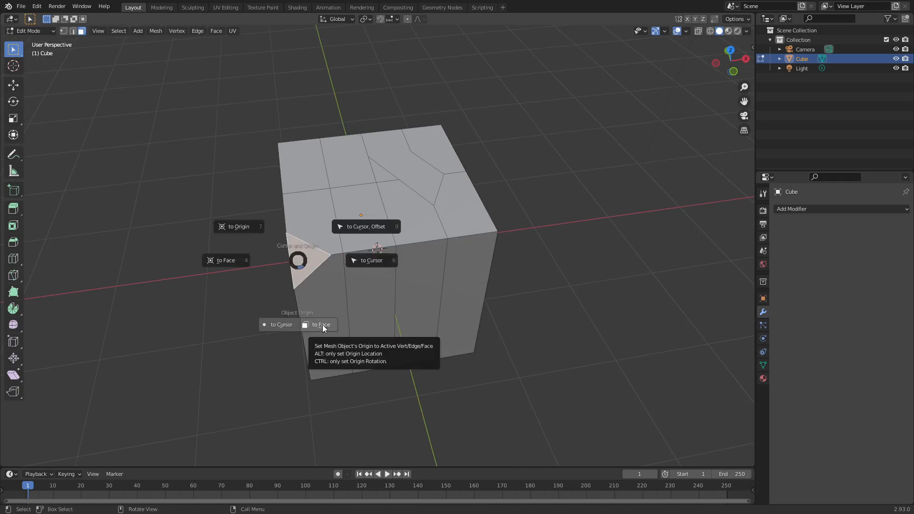
left_click(319, 324)
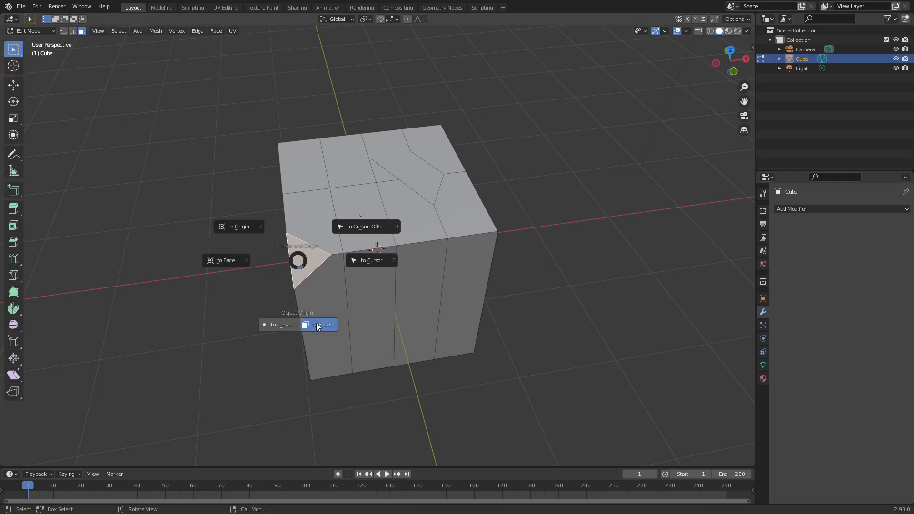
left_click(321, 324)
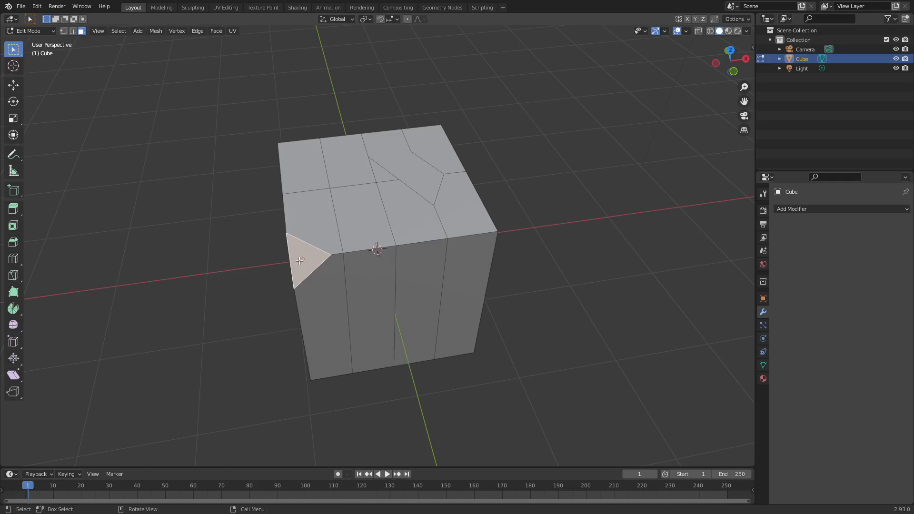
Inspect the new origin in Object Mode from front view, then return to Edit Mode with Cursor orientation
key("Tab")
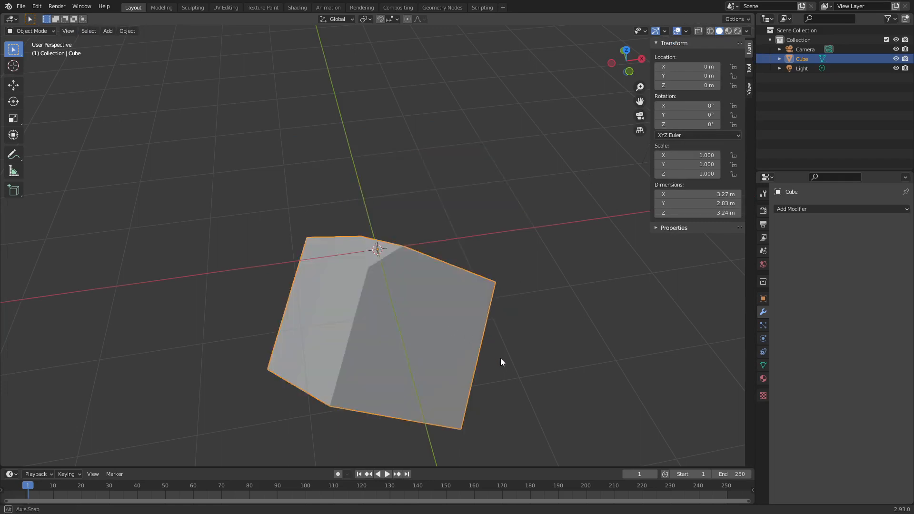
key("KP_1")
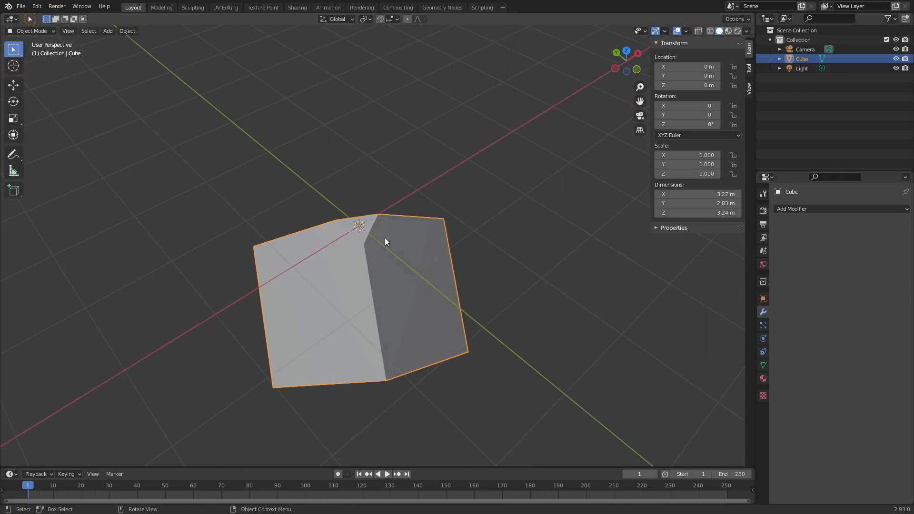
left_click(337, 19)
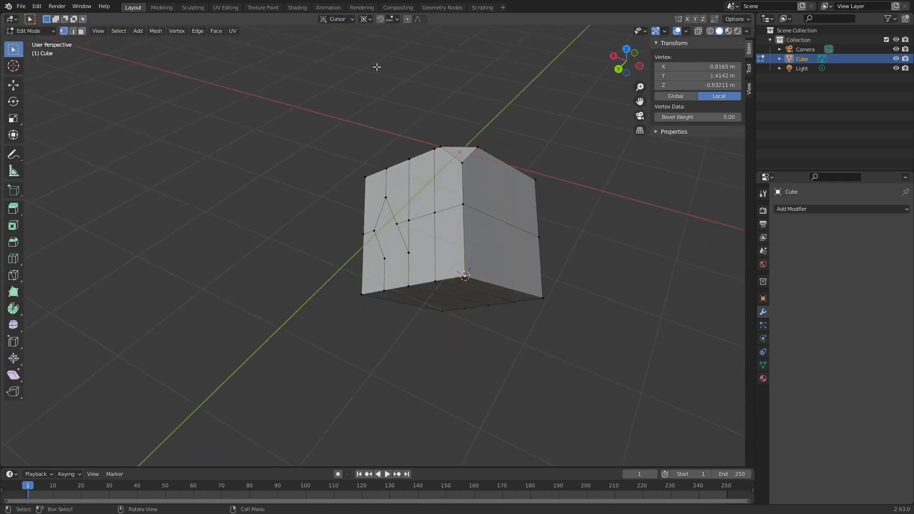
Review orientation and pivot dropdowns, then apply the Transform pie's Local and finally Global preset
left_click(337, 19)
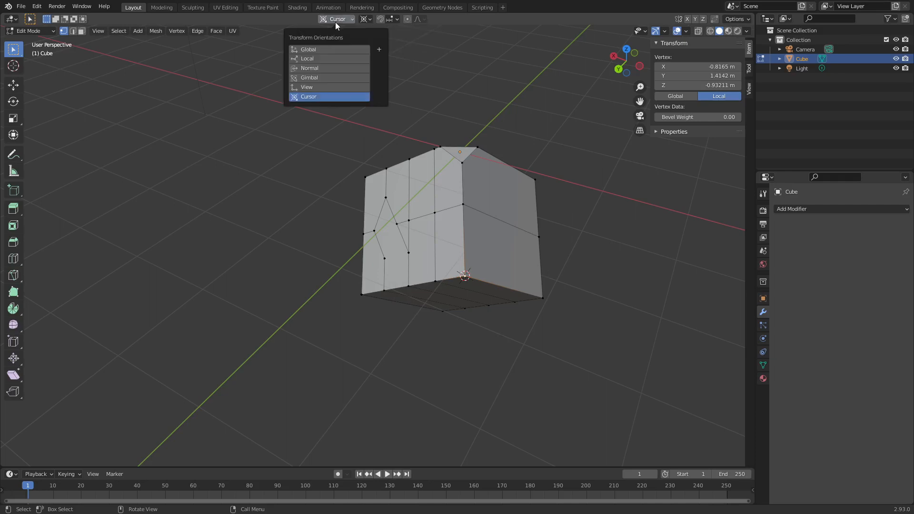
left_click(364, 19)
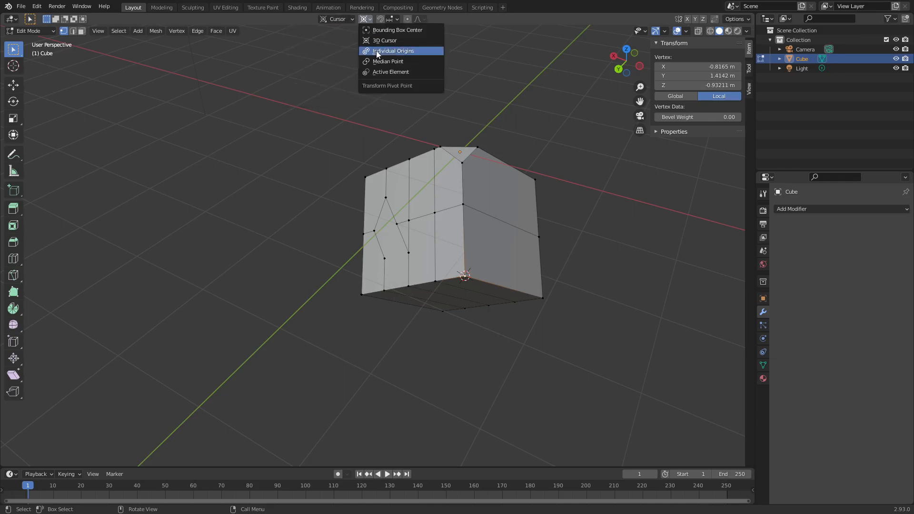
mouse_move(385, 40)
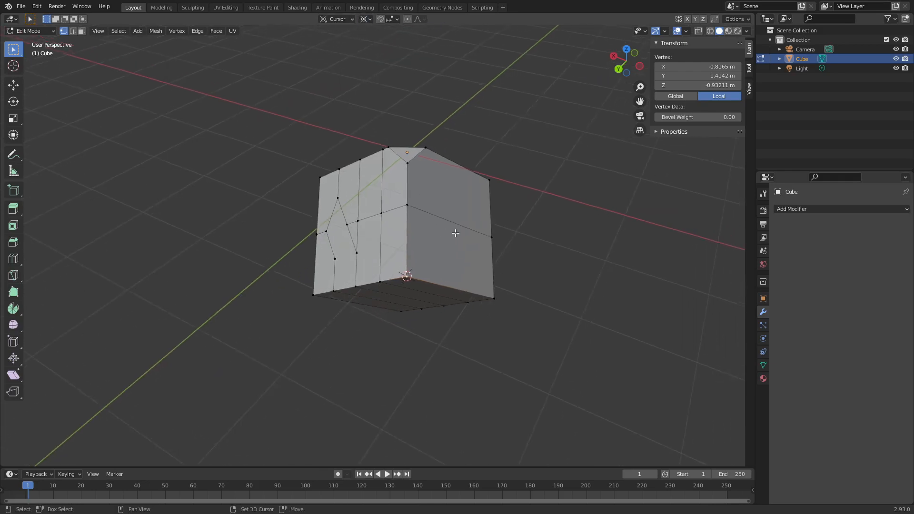
mouse_move(496, 290)
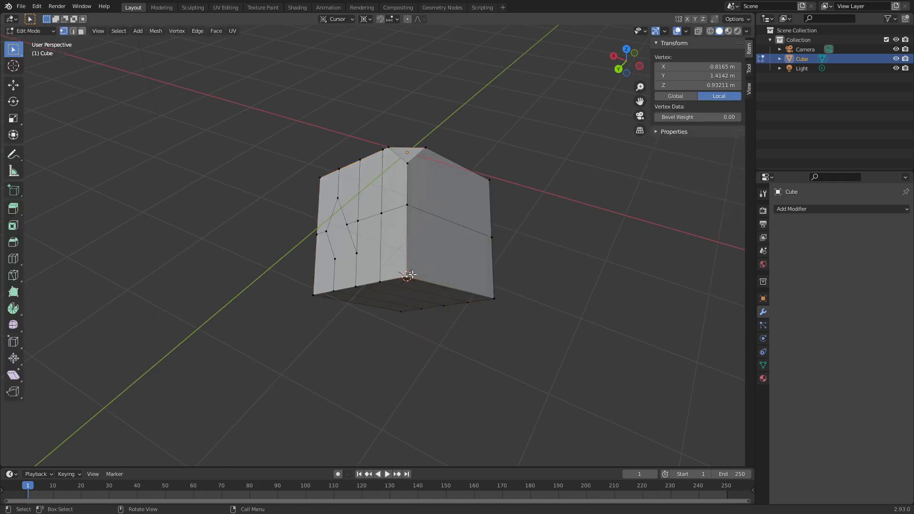
key("g")
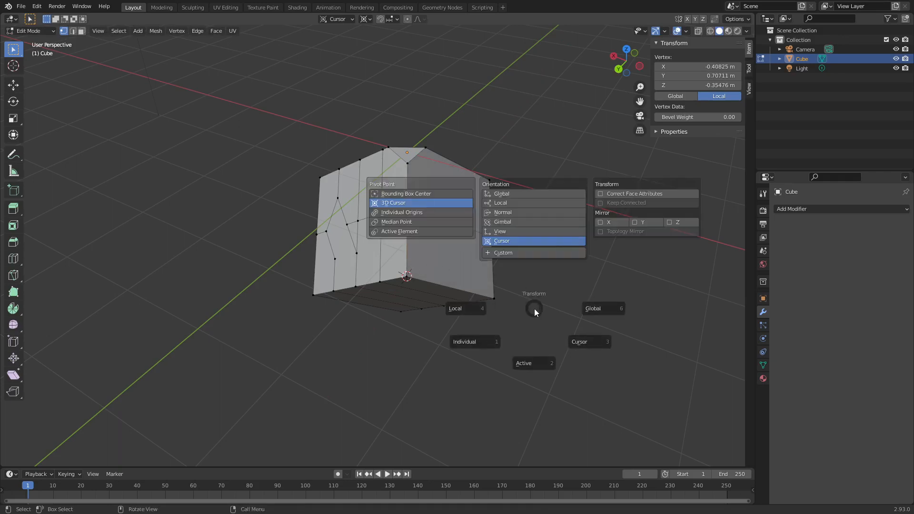
left_click(465, 307)
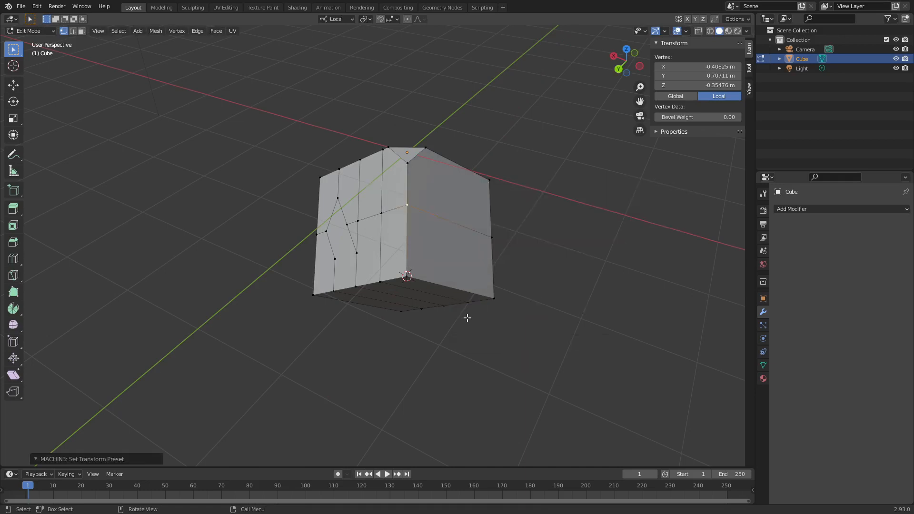
left_click(336, 19)
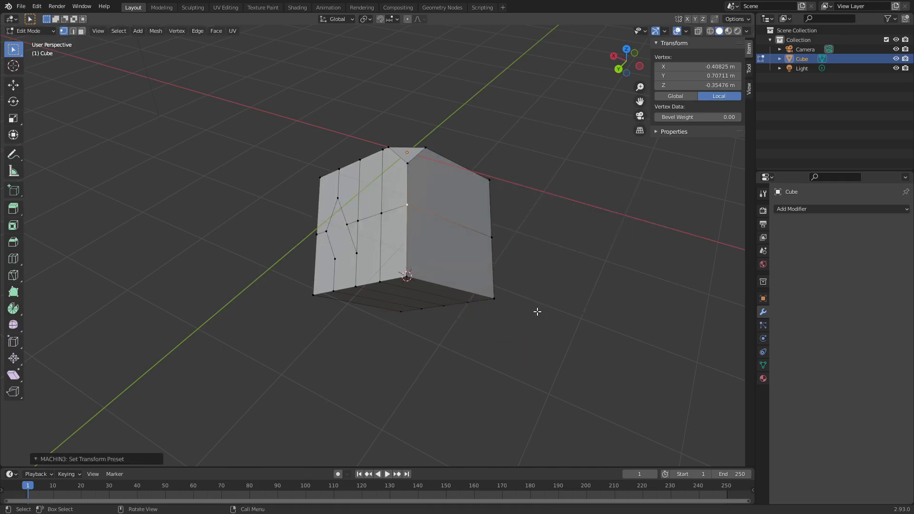
left_click(336, 19)
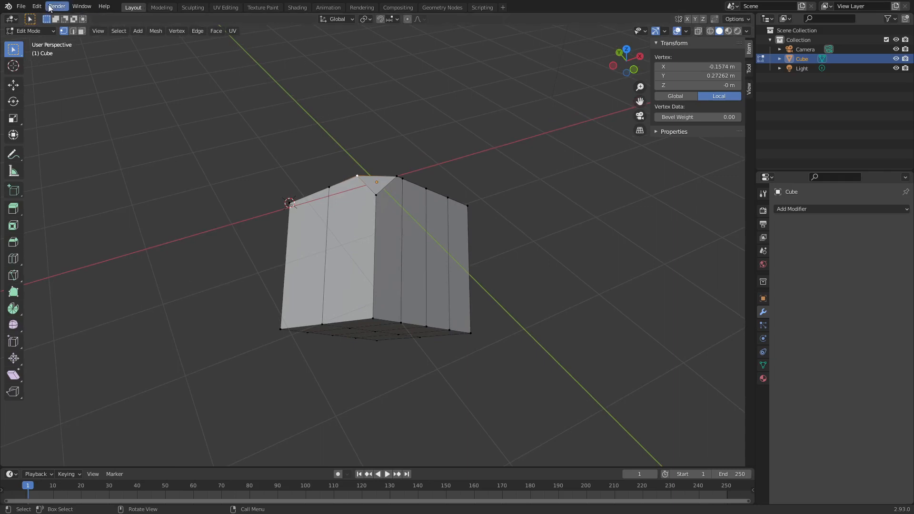
left_click(36, 7)
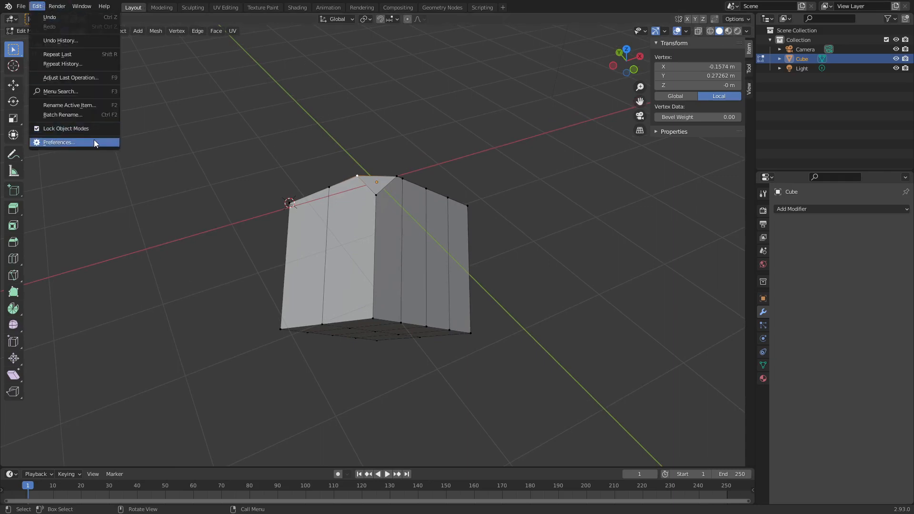
left_click(58, 142)
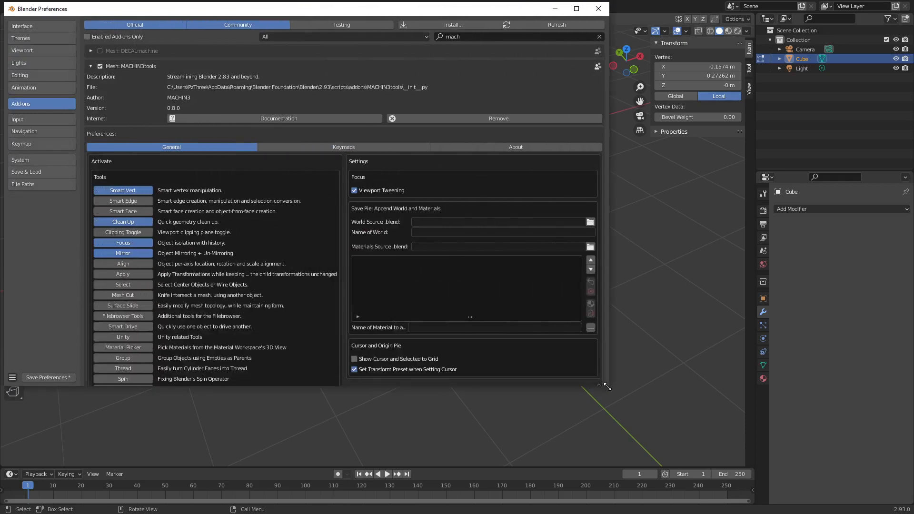
scroll("down", 3)
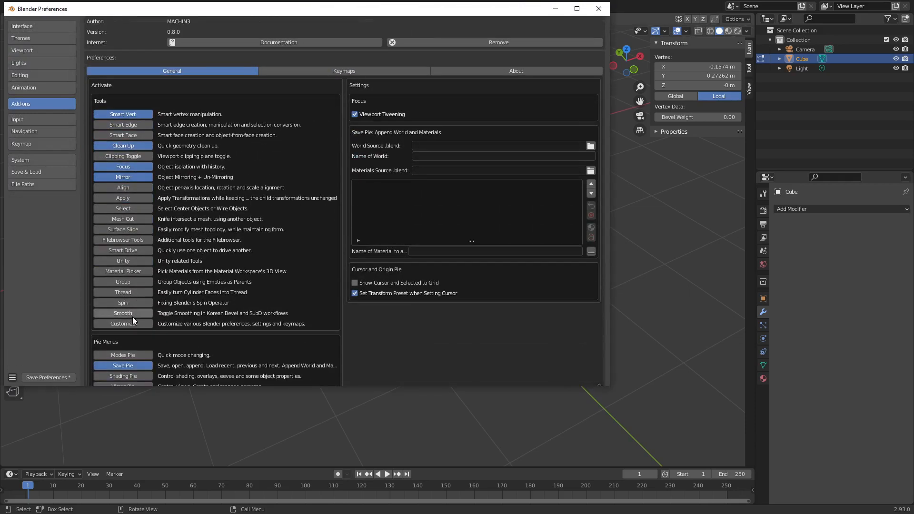
scroll("down", 3)
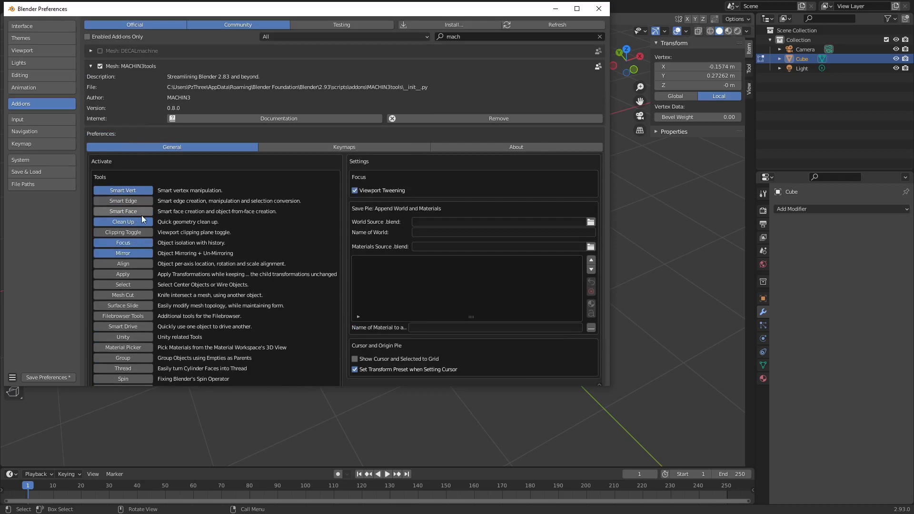
scroll("down", 3)
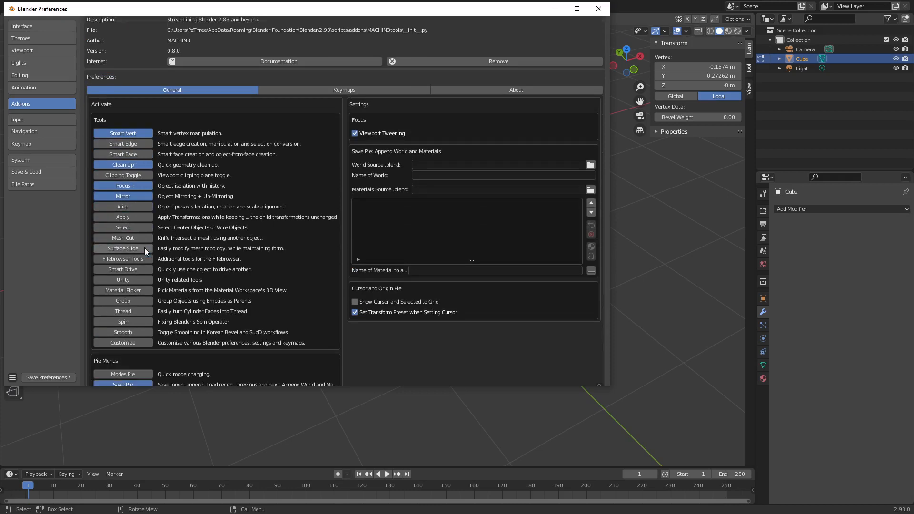
scroll("down", 3)
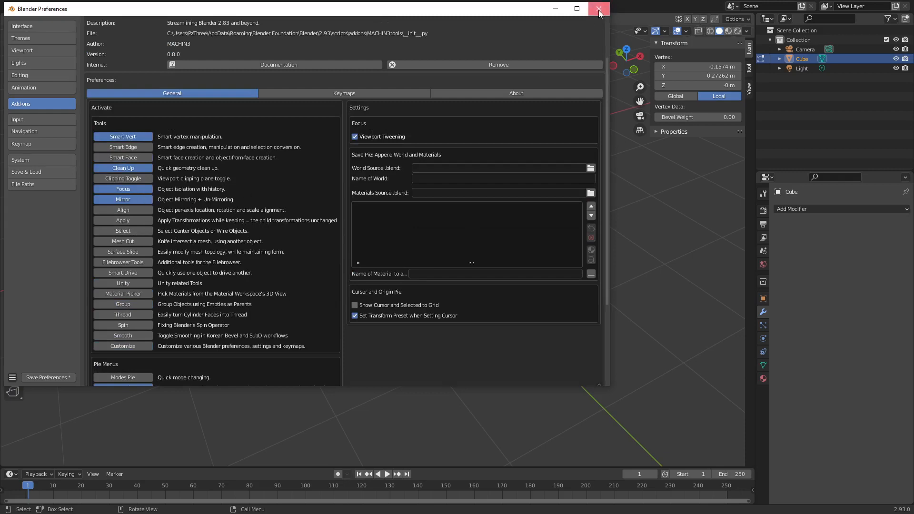
left_click(599, 9)
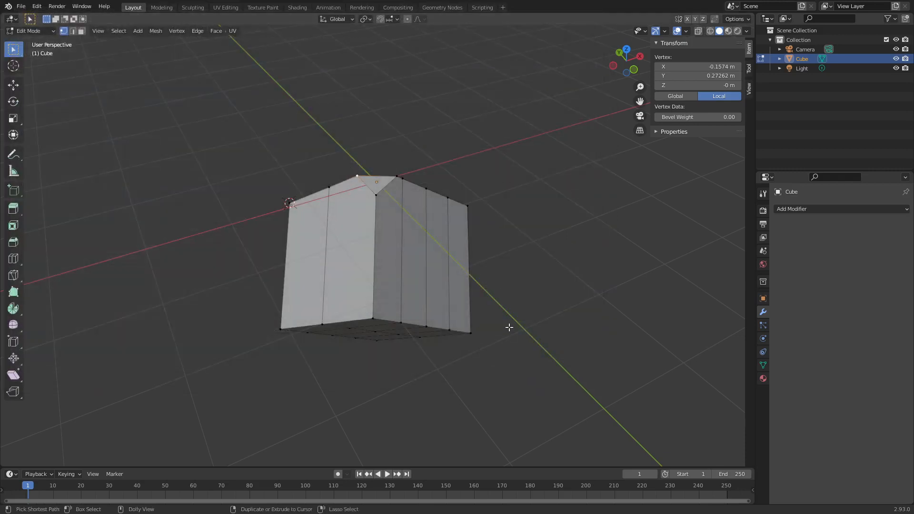